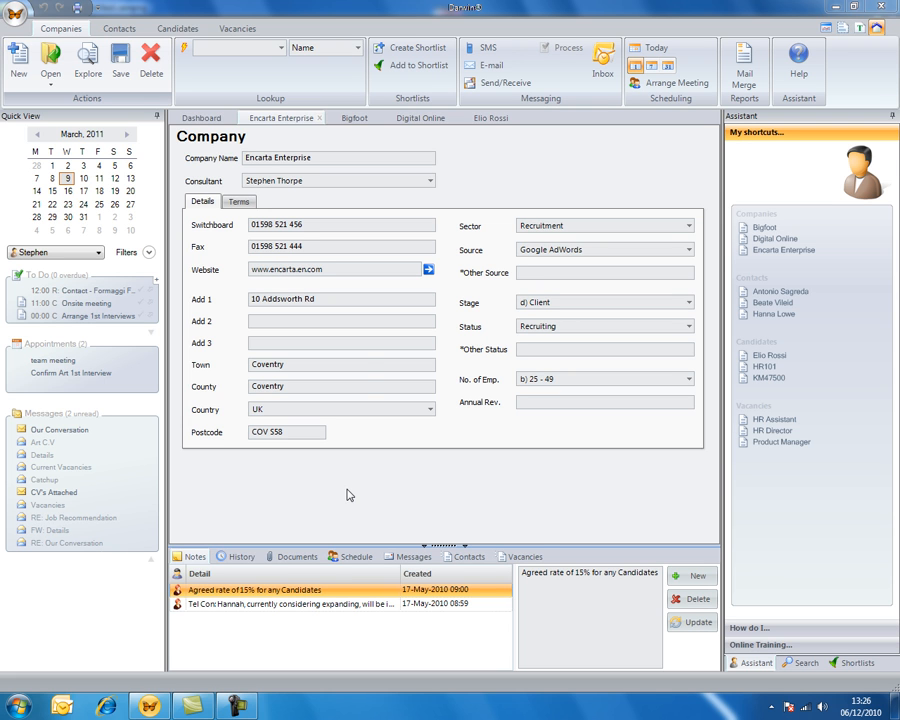
Step: Create and save a new company note reading "spoke to update" on Encarta Enterprise
click(296, 224)
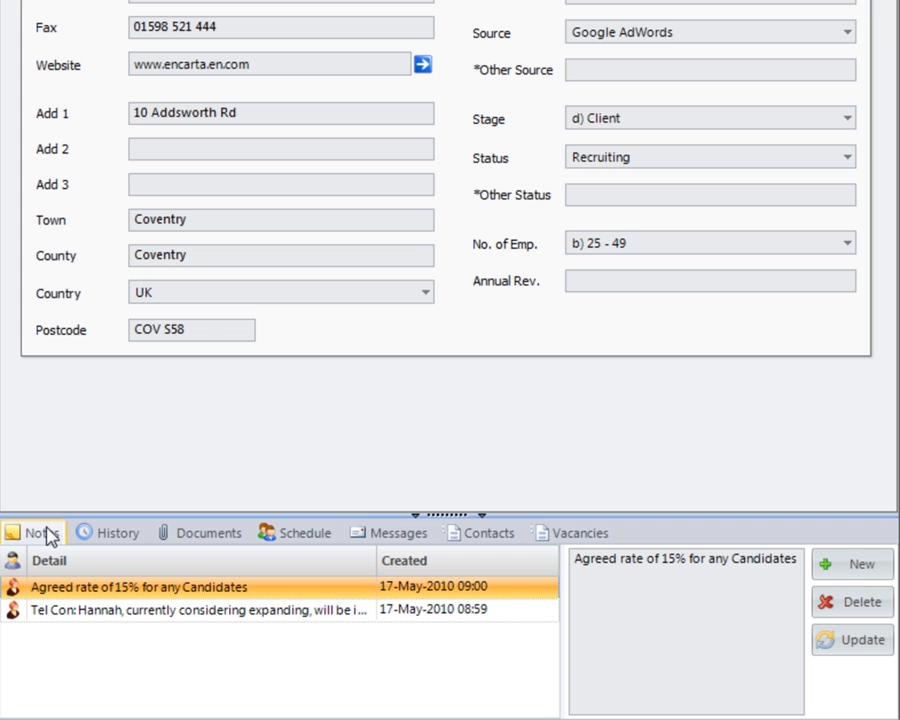
mouse_move(636, 590)
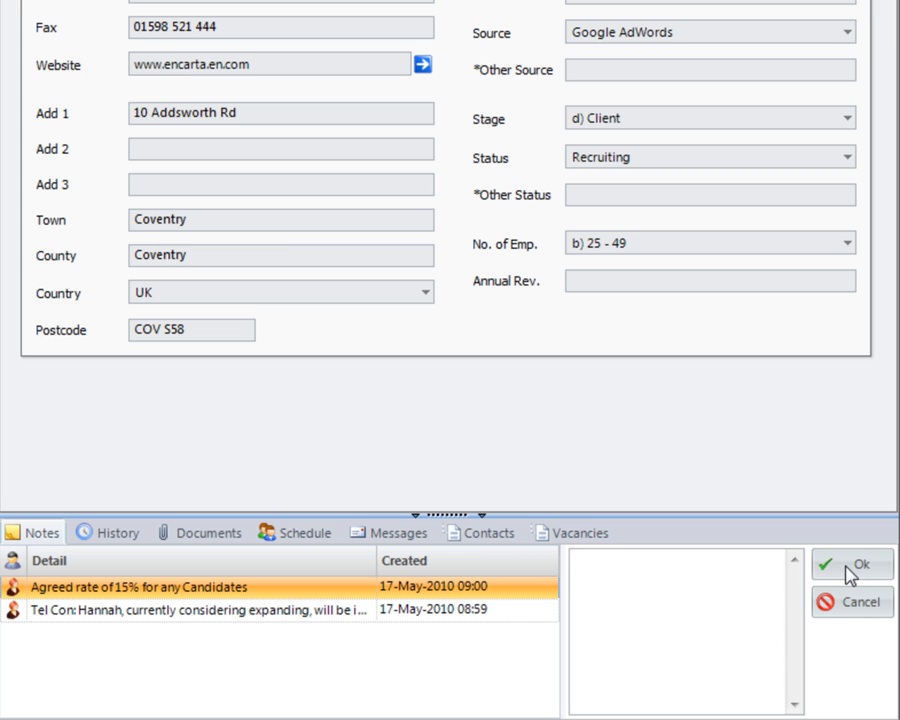
text(spoke to)
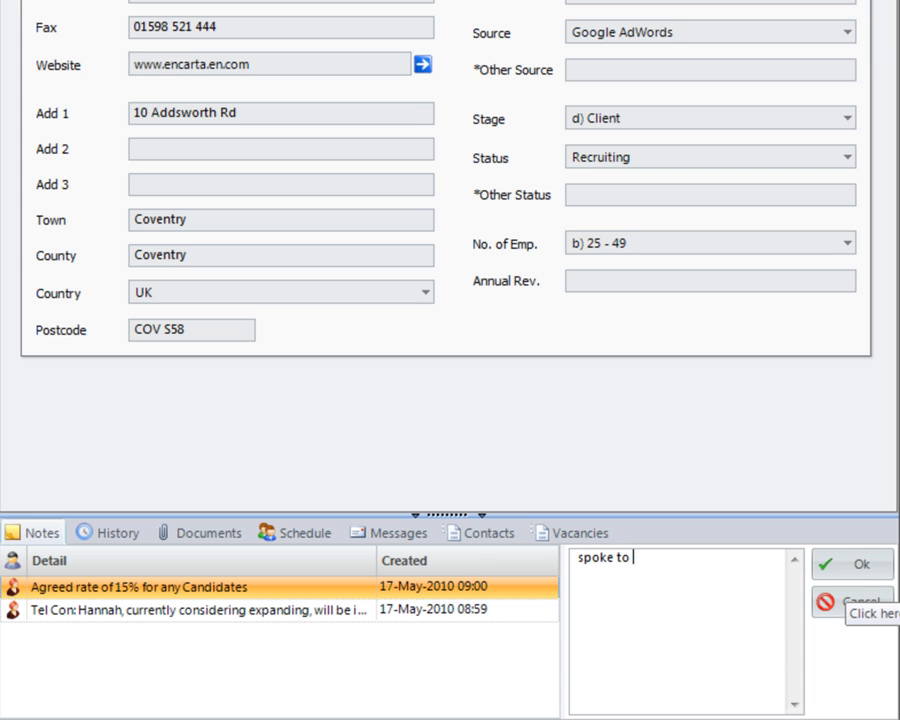
text(update)
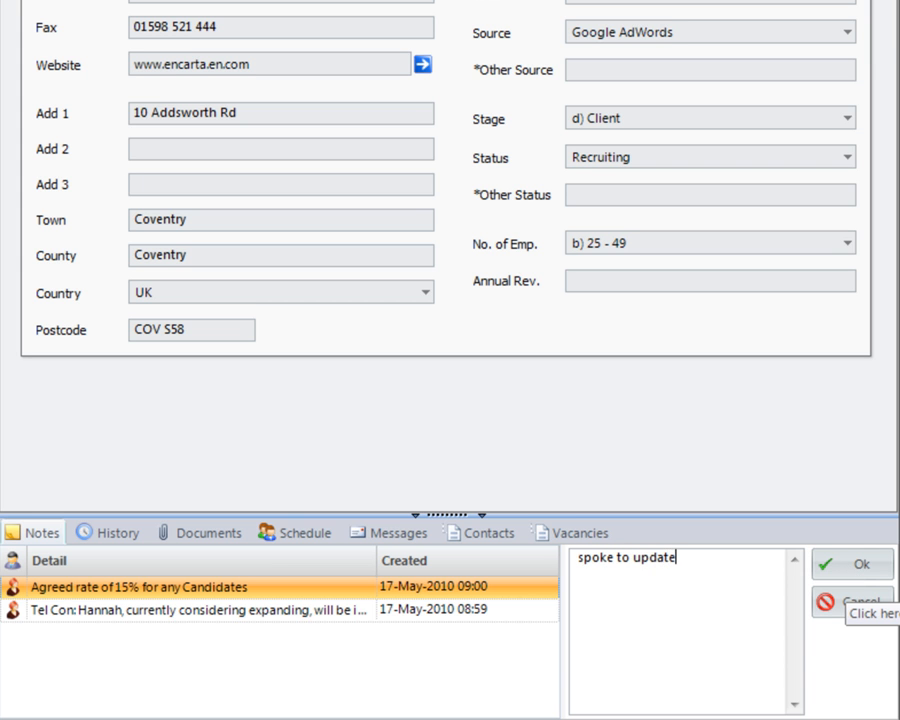
click(852, 564)
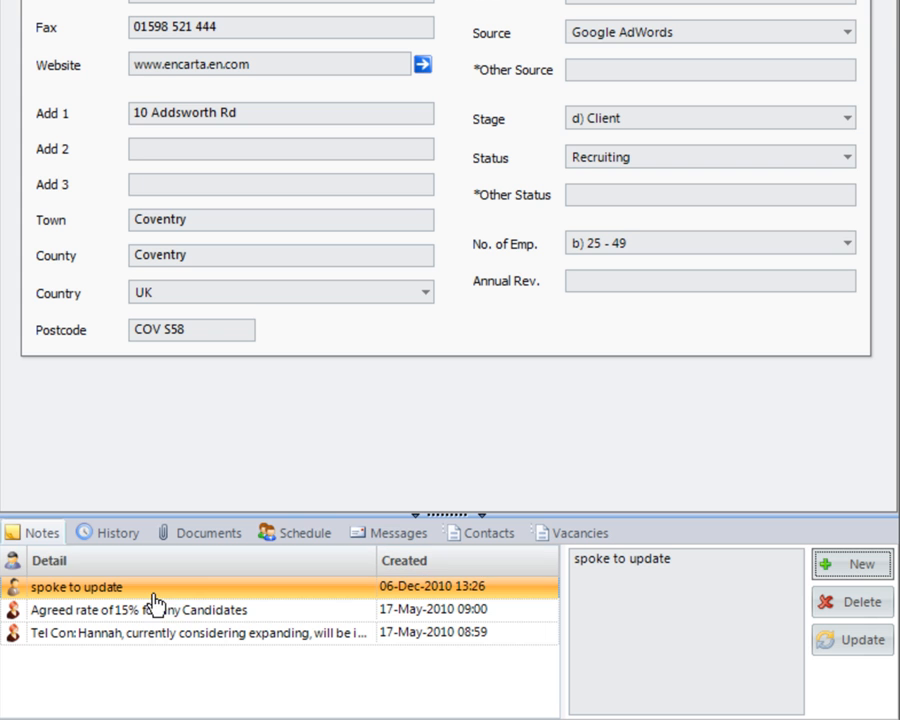
mouse_move(44, 596)
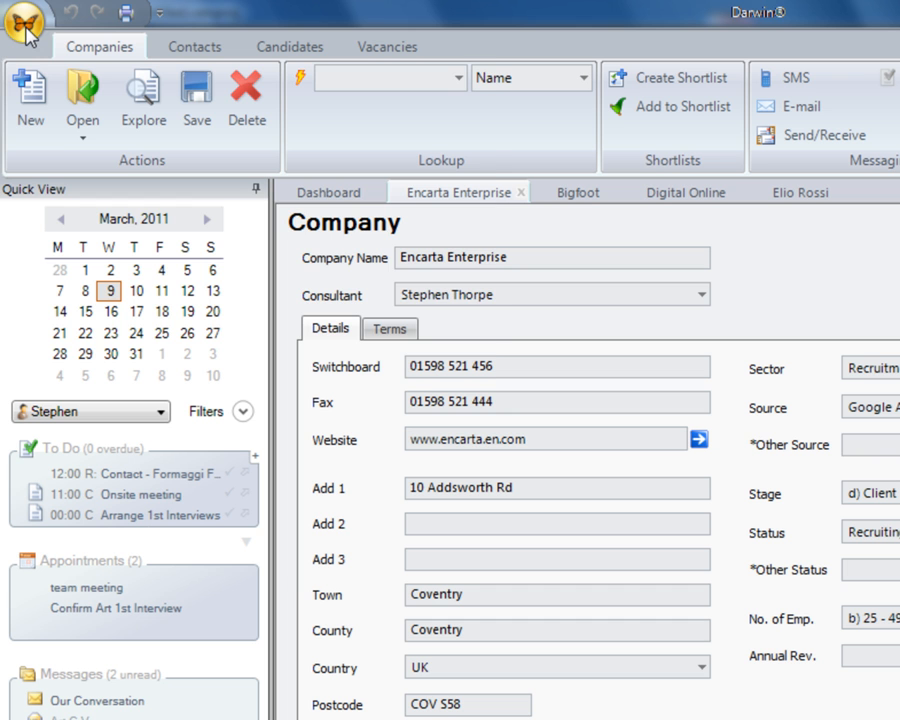
click(24, 24)
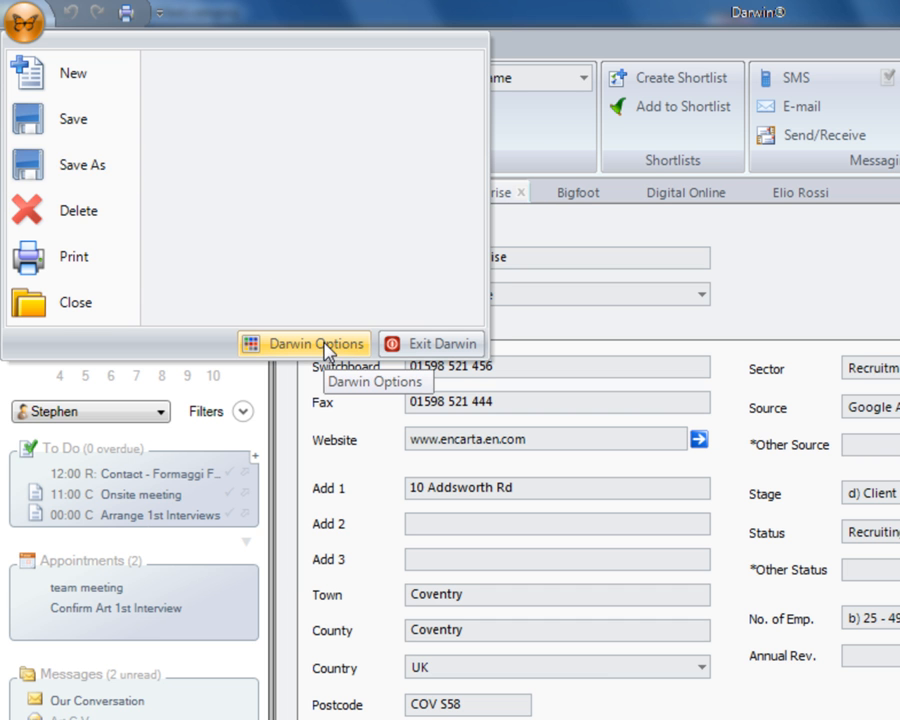
click(314, 344)
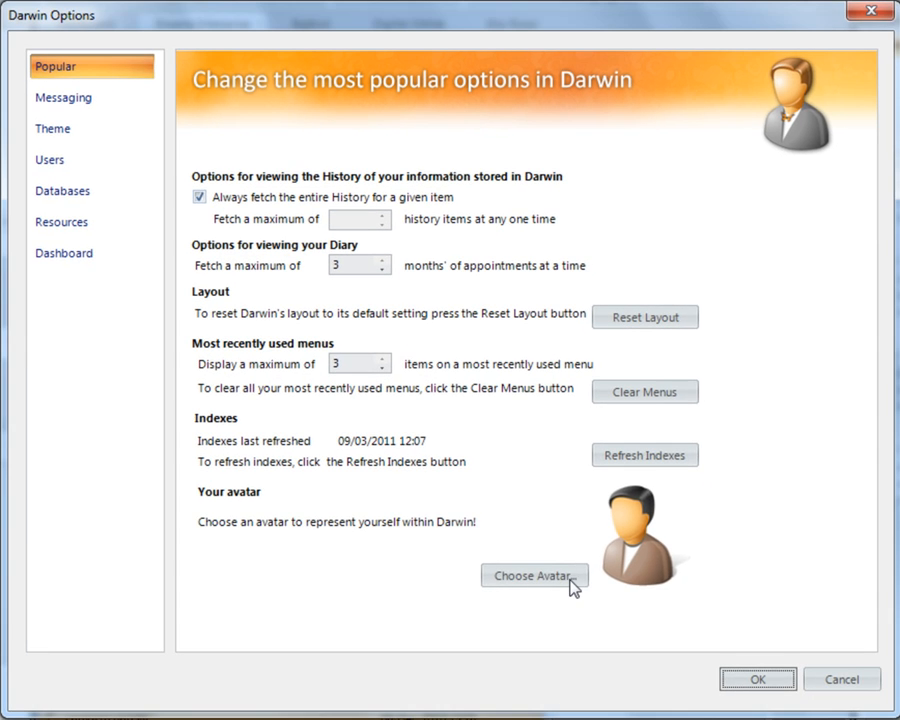
click(534, 576)
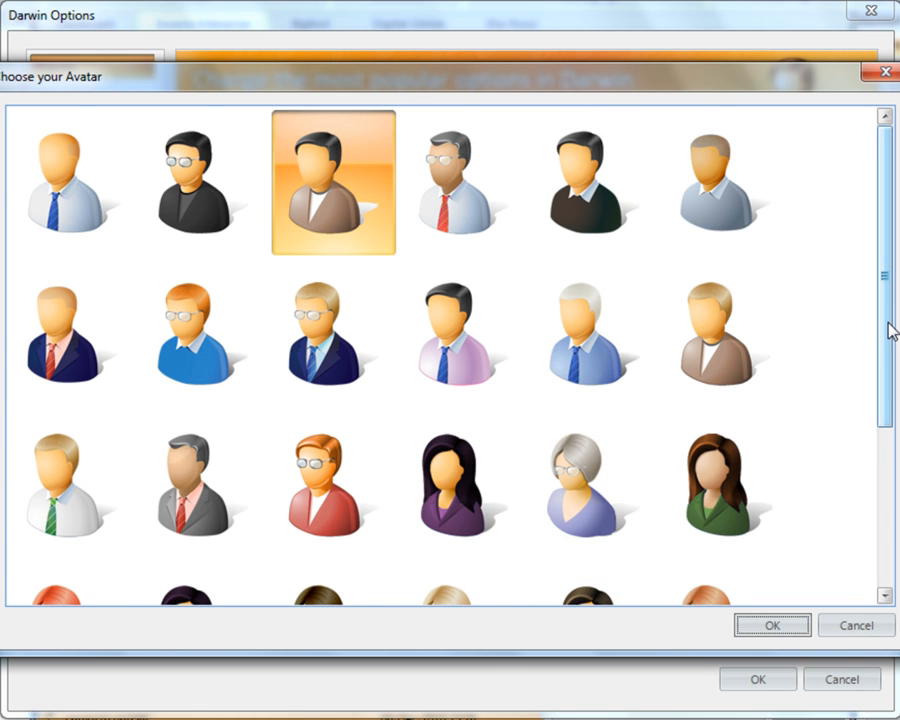
scroll(down, 3)
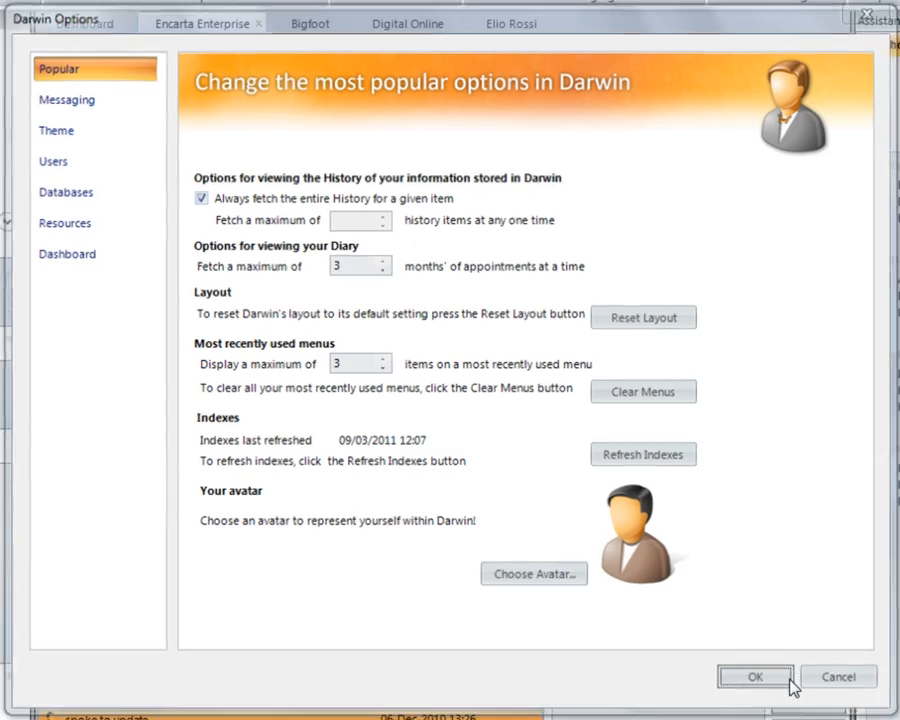
click(754, 676)
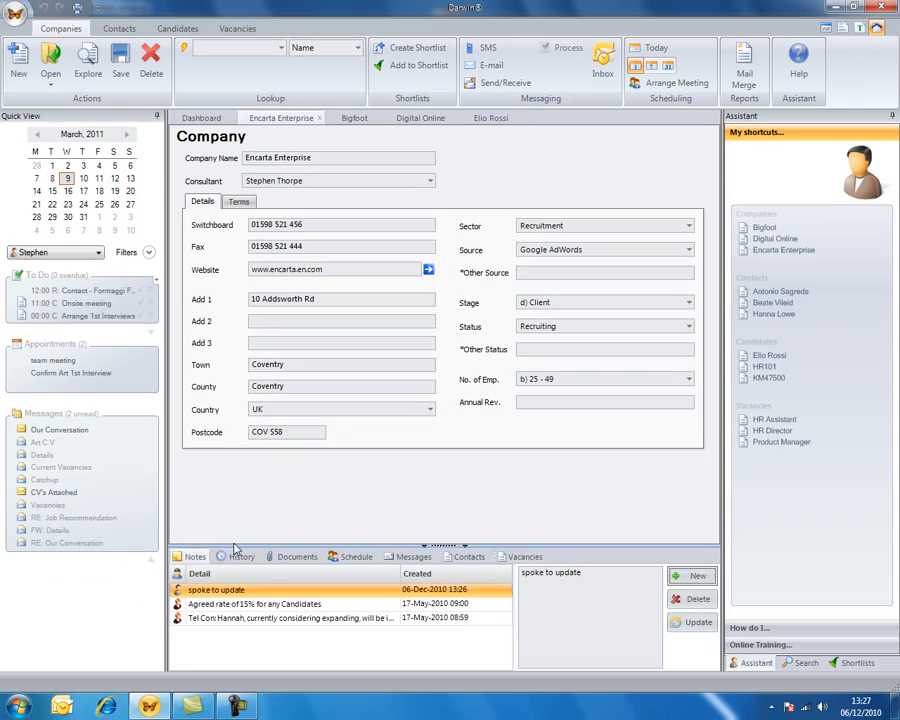
Step: Show the company's change history and view the Terms and Conditions attachment entry details
click(240, 556)
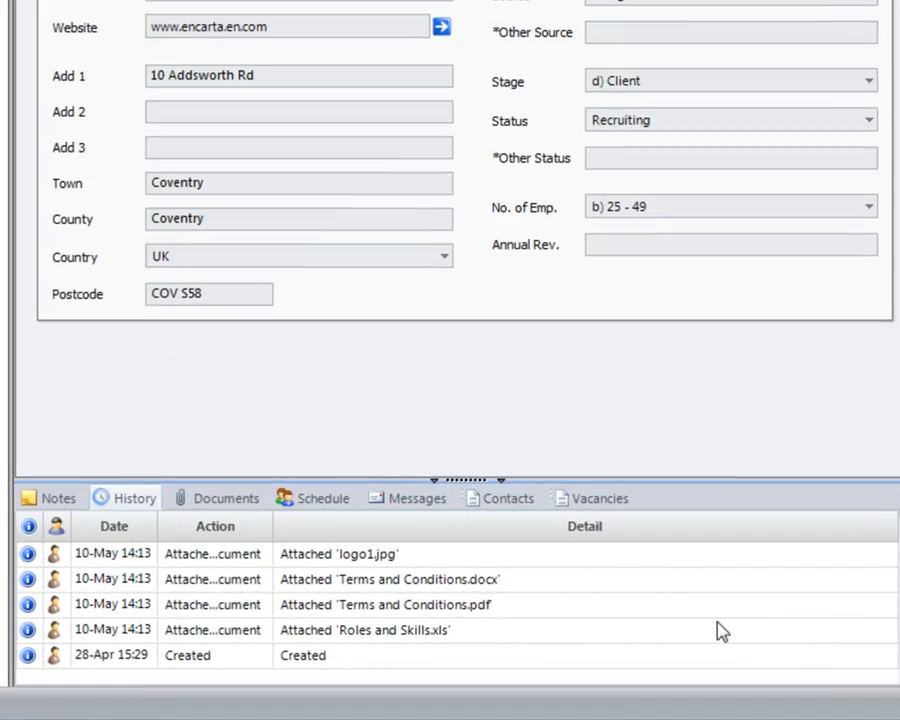
mouse_move(148, 644)
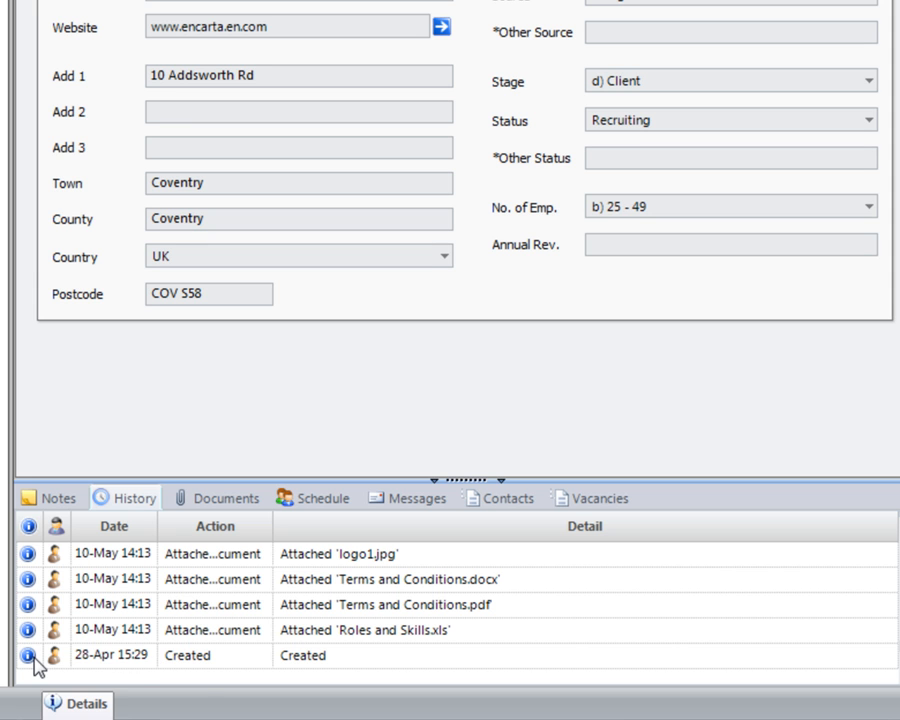
mouse_move(30, 610)
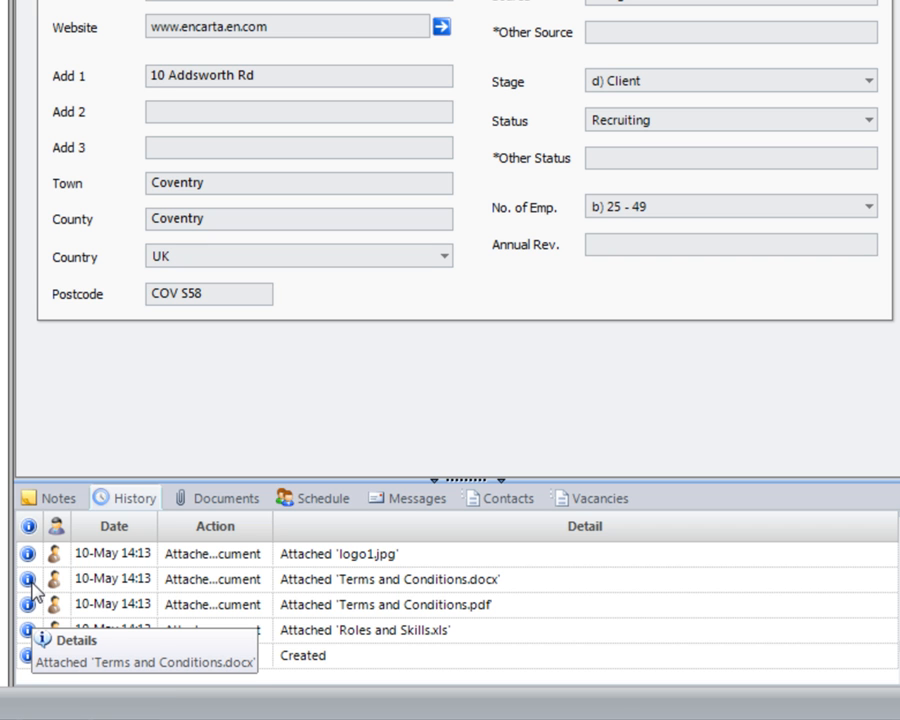
click(224, 498)
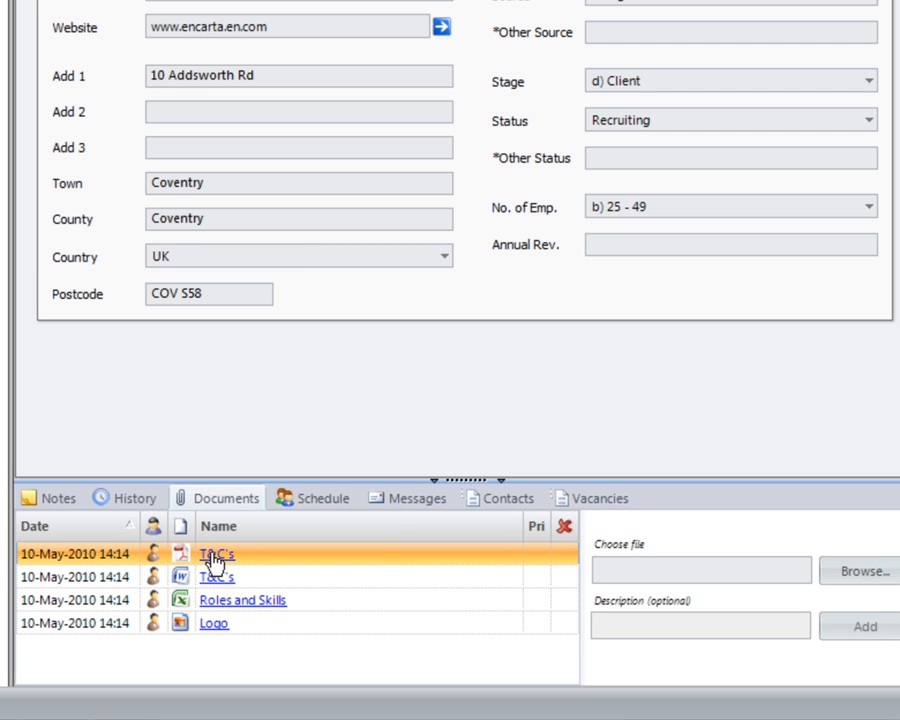
mouse_move(220, 604)
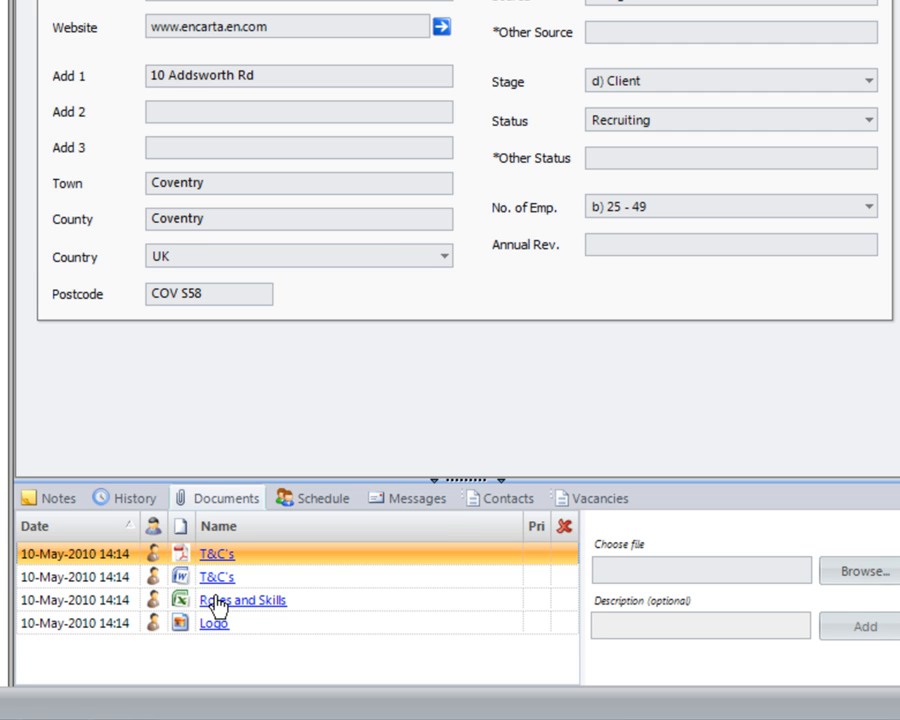
mouse_move(272, 608)
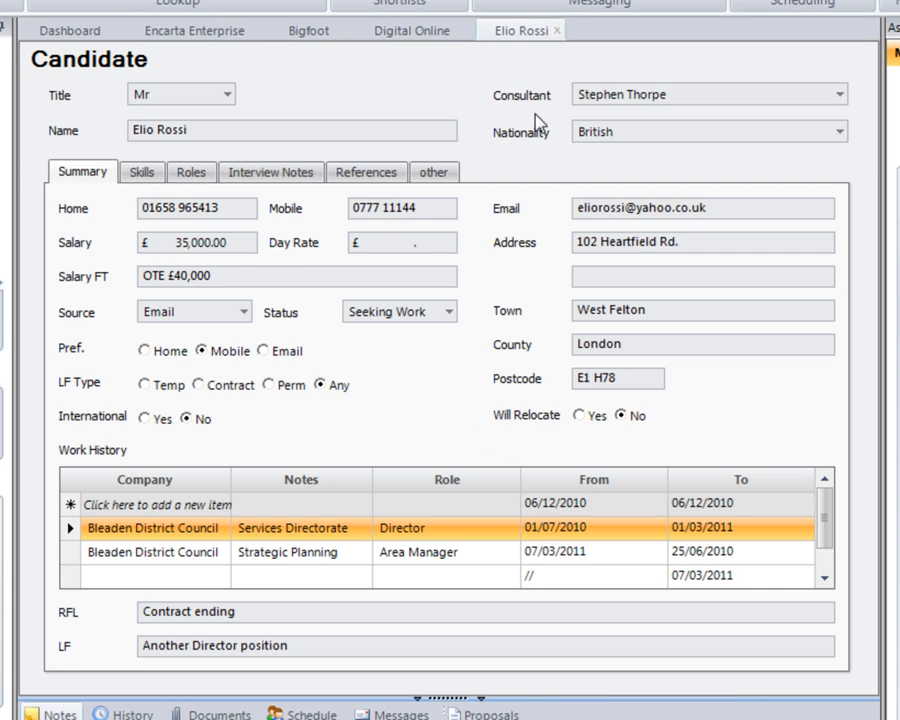
click(220, 520)
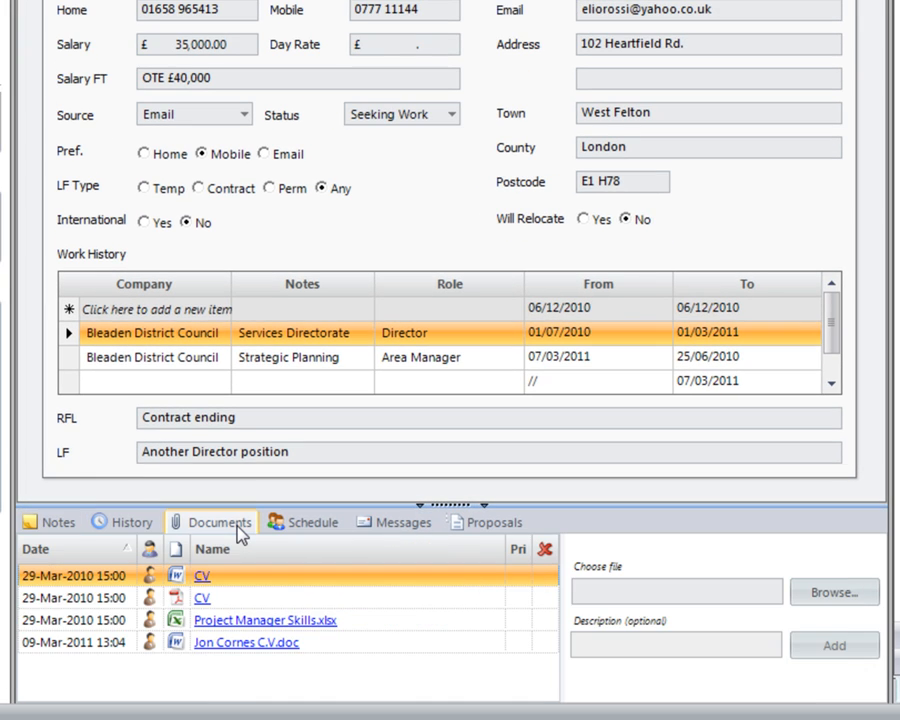
click(834, 592)
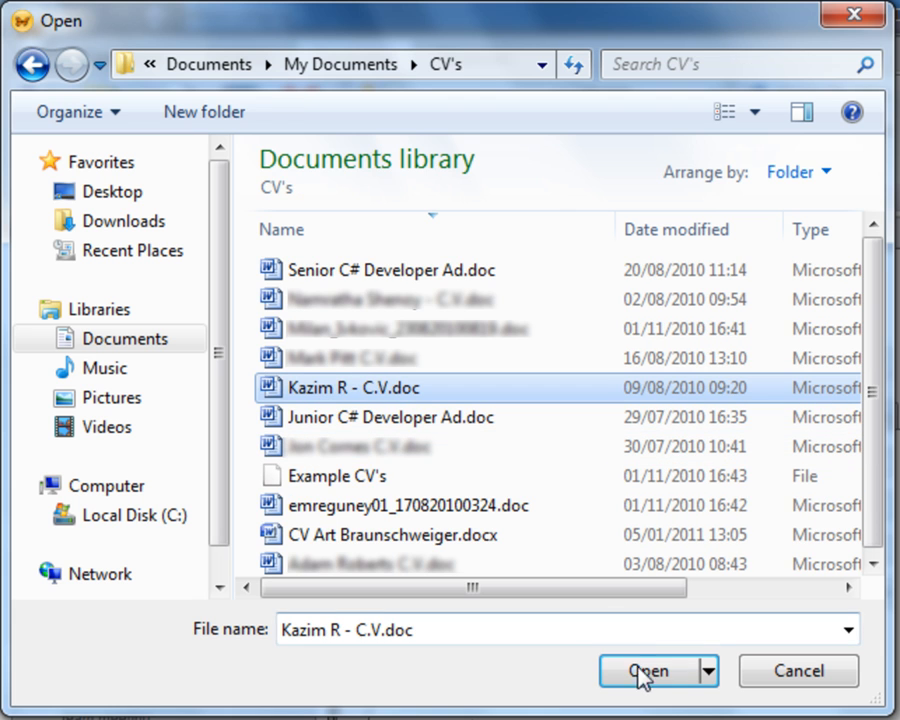
click(648, 672)
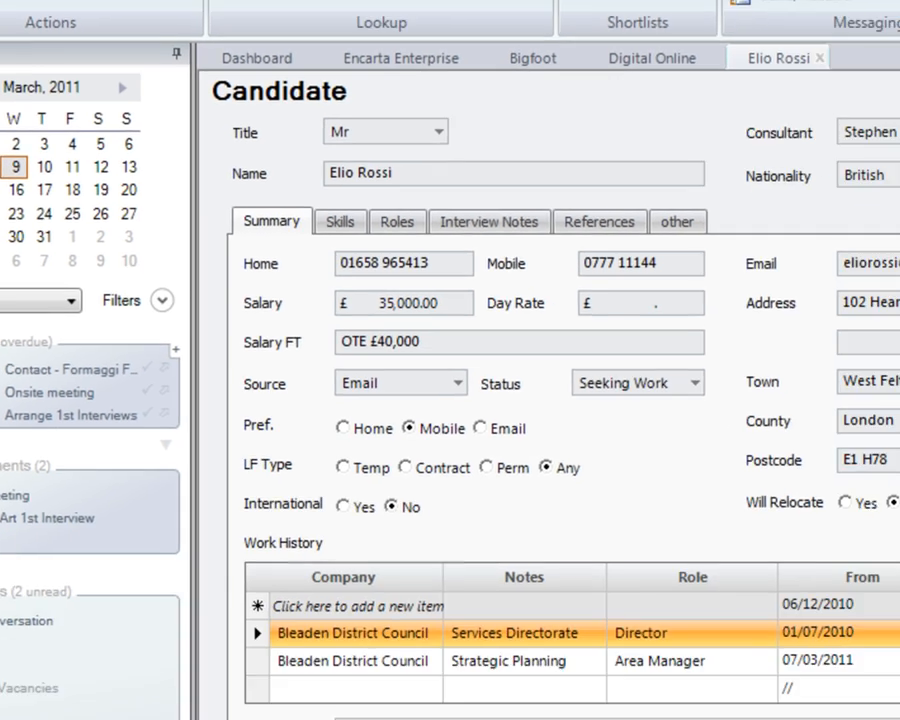
scroll(down, 3)
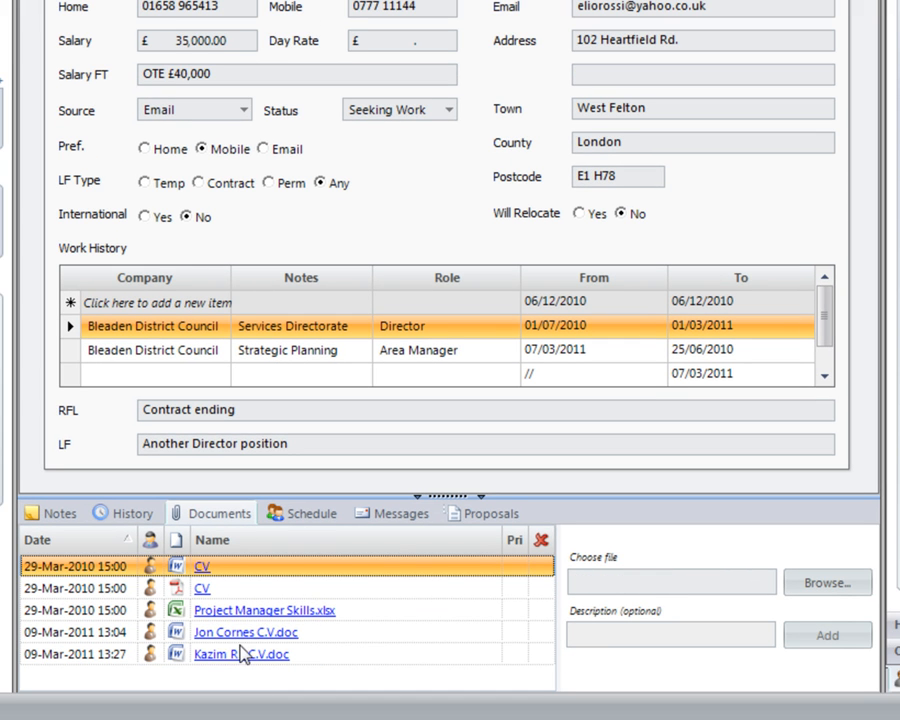
mouse_move(248, 662)
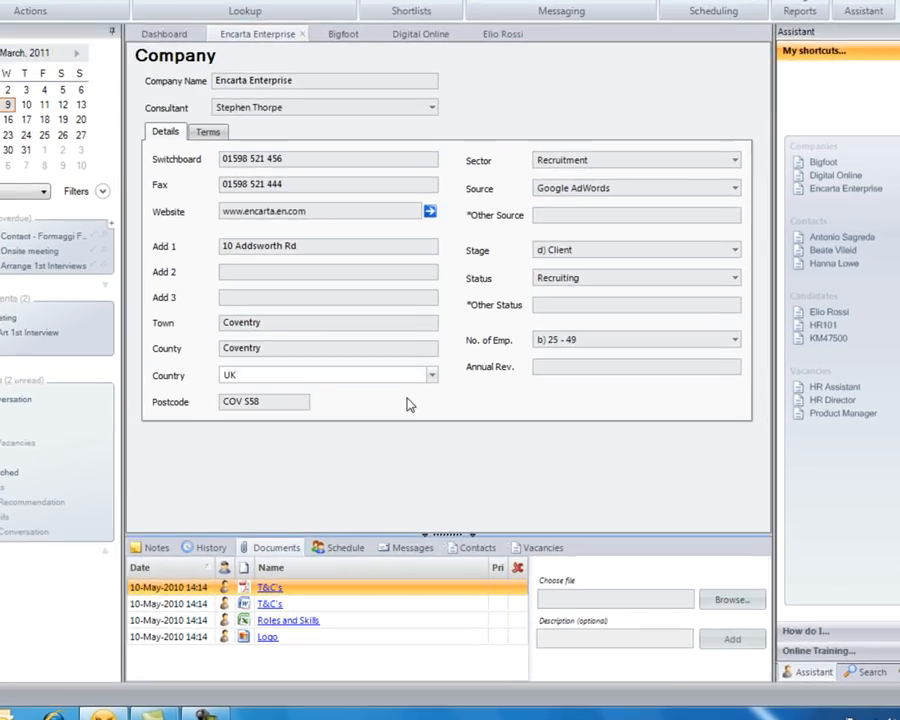
Step: Switch back to the Encarta Enterprise company record
click(316, 548)
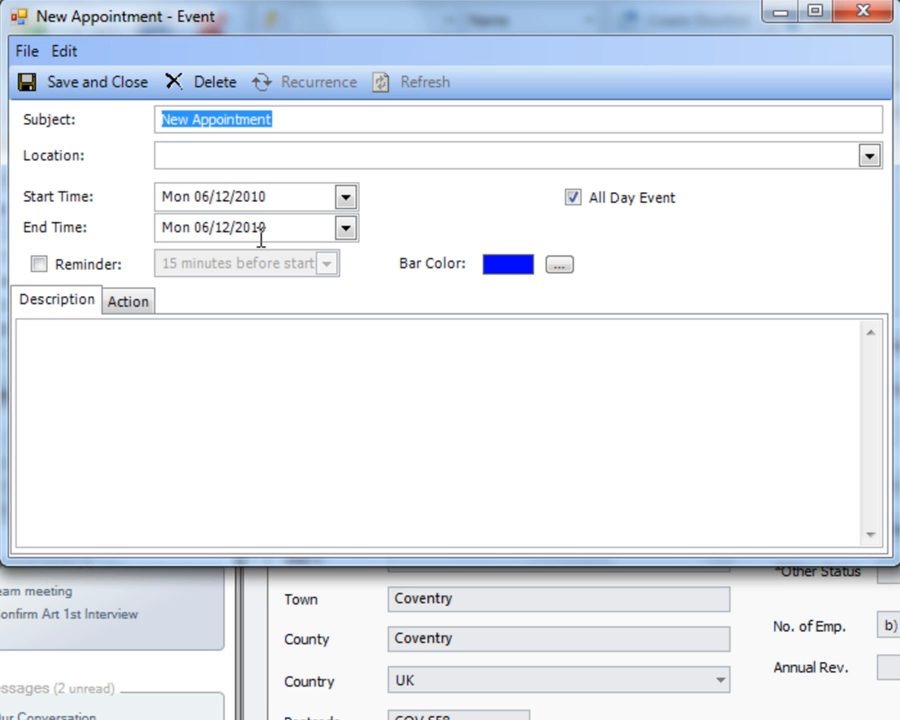
Step: Replace the default appointment subject with "arranged onsite meeting"
key(Delete)
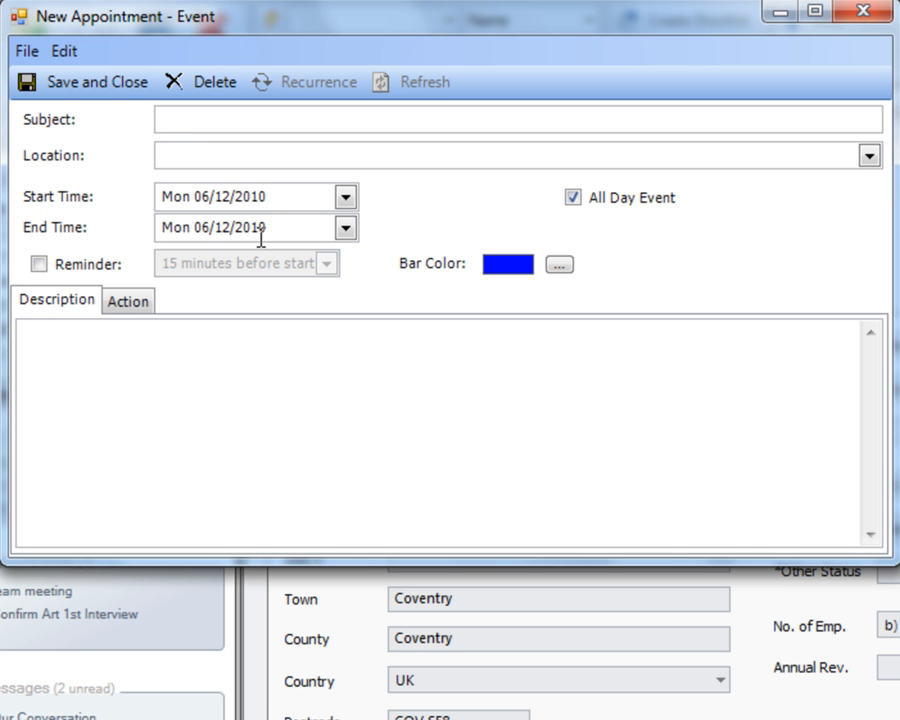
text(arranged o)
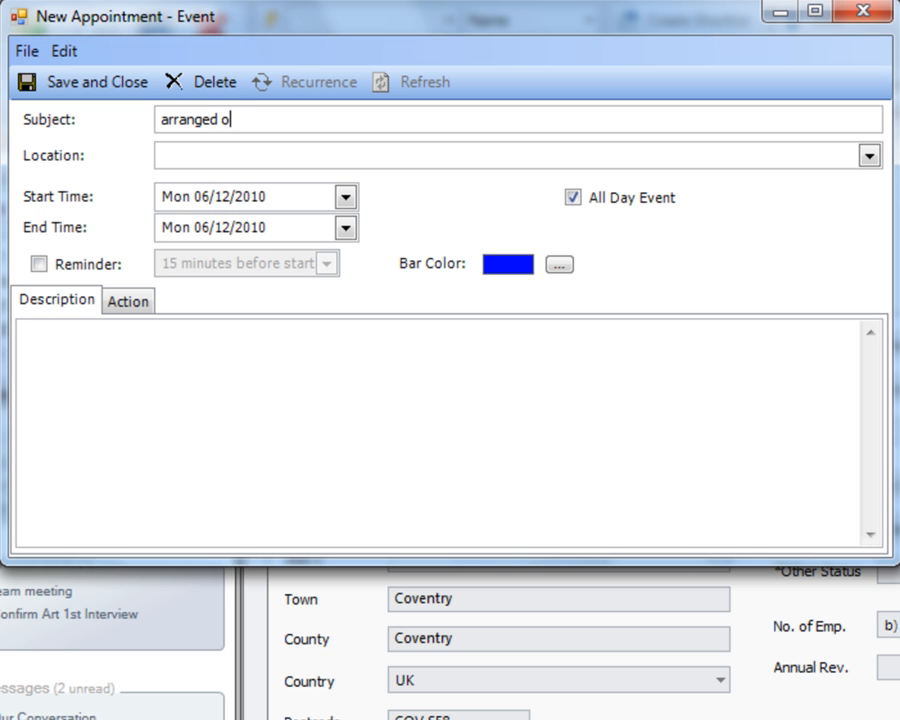
text(nsite m)
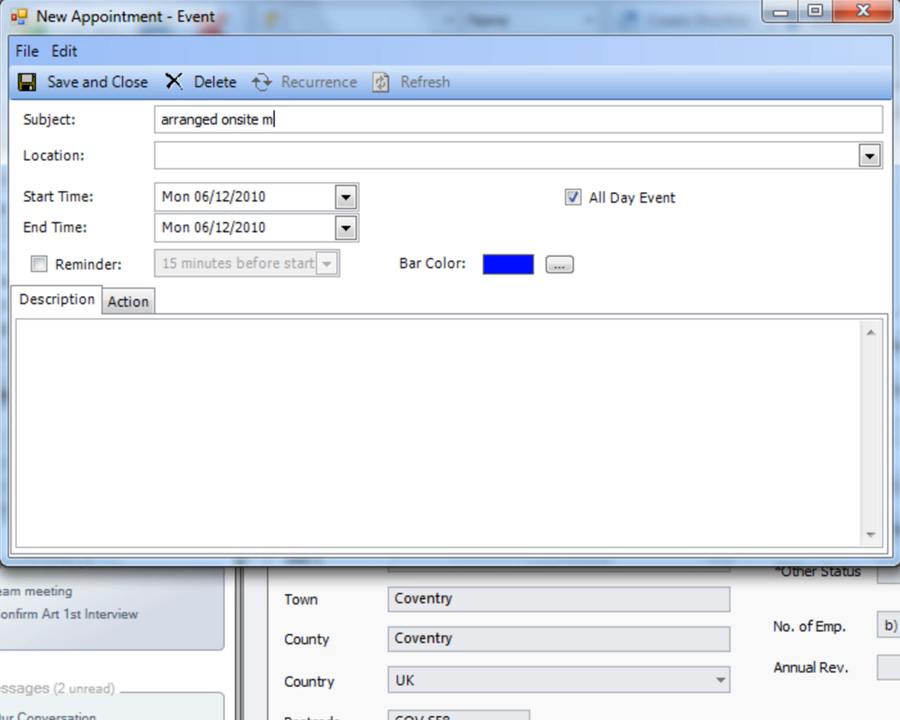
text(eeting)
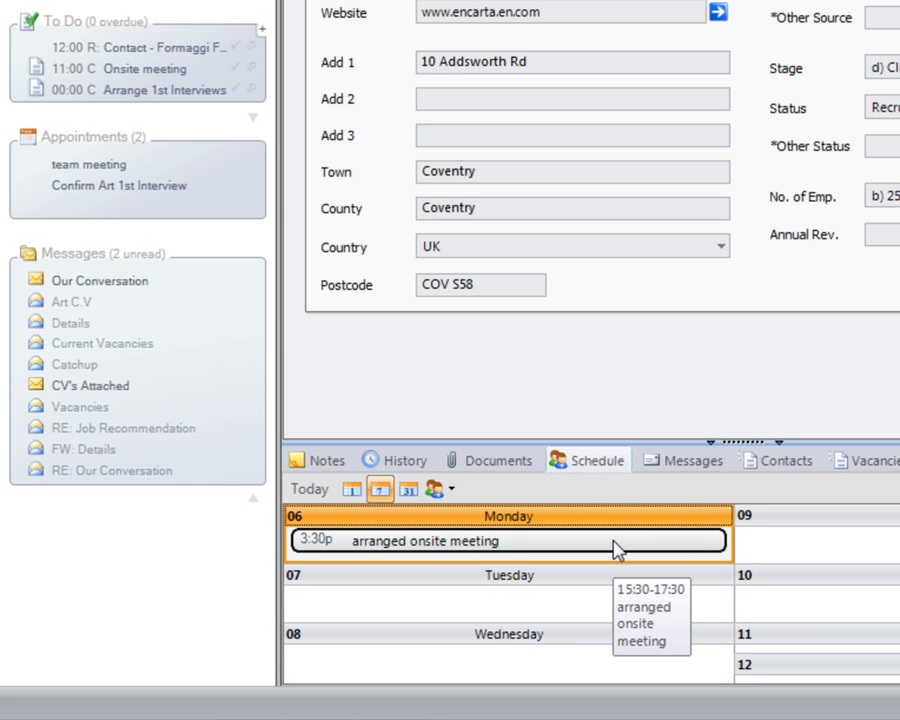
mouse_move(352, 548)
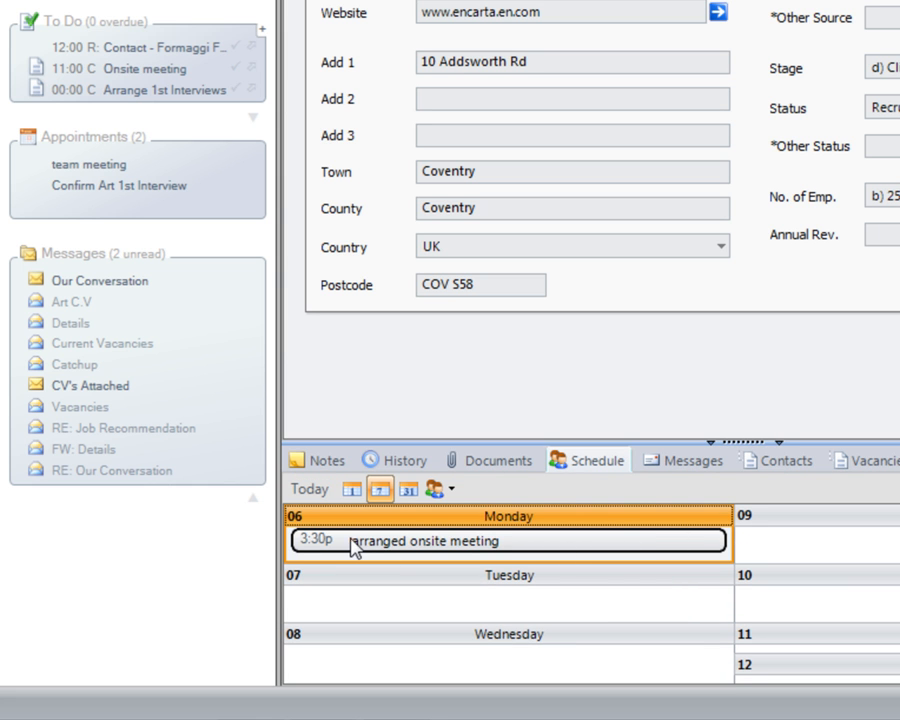
mouse_move(488, 552)
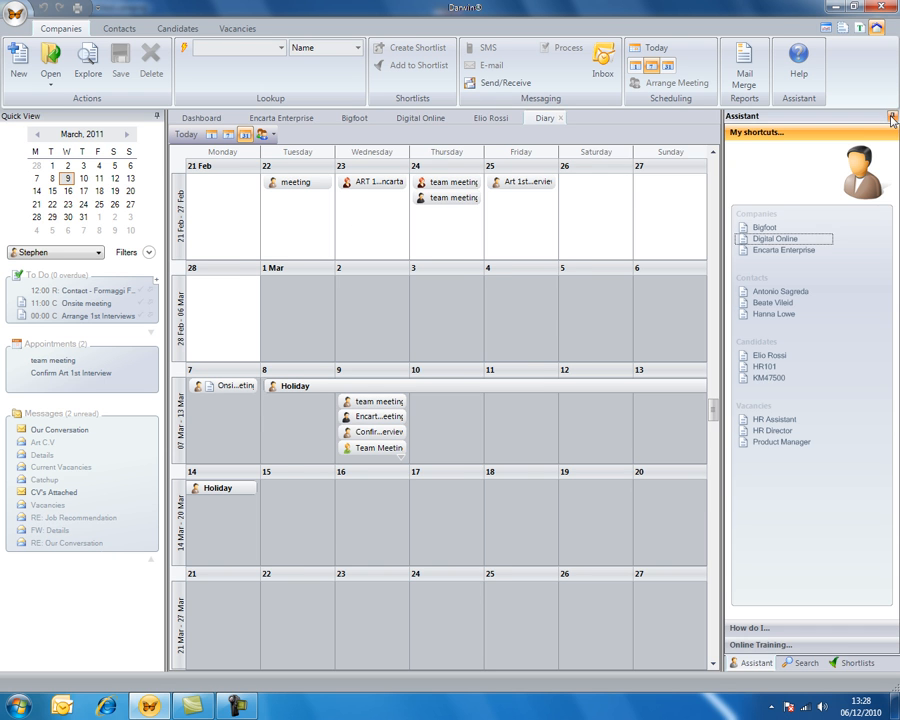
Step: Collapse the assistant side panel and return to the Encarta Enterprise record
click(892, 116)
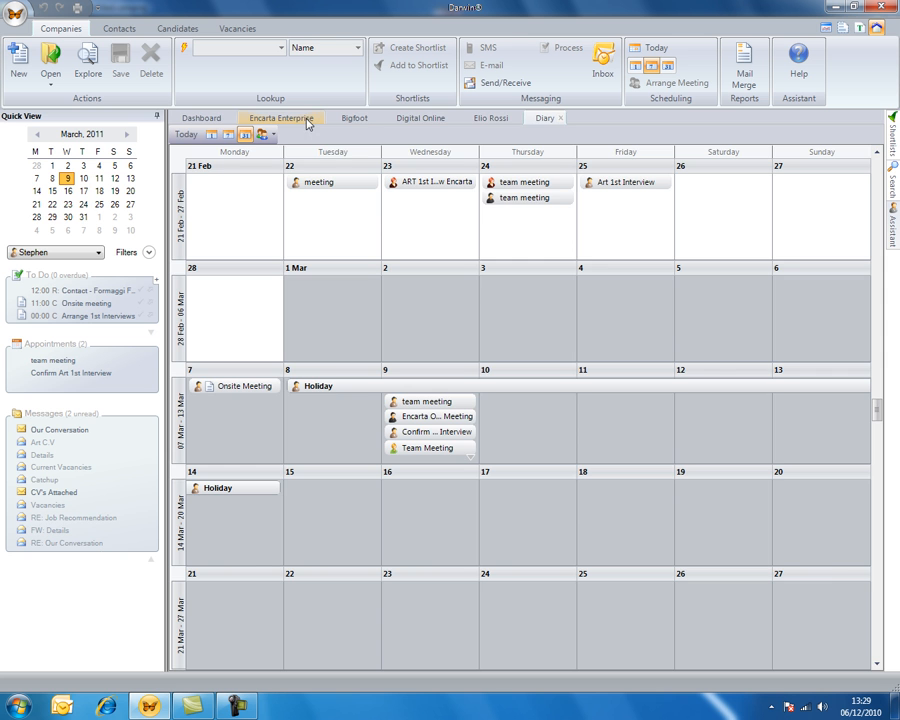
click(276, 116)
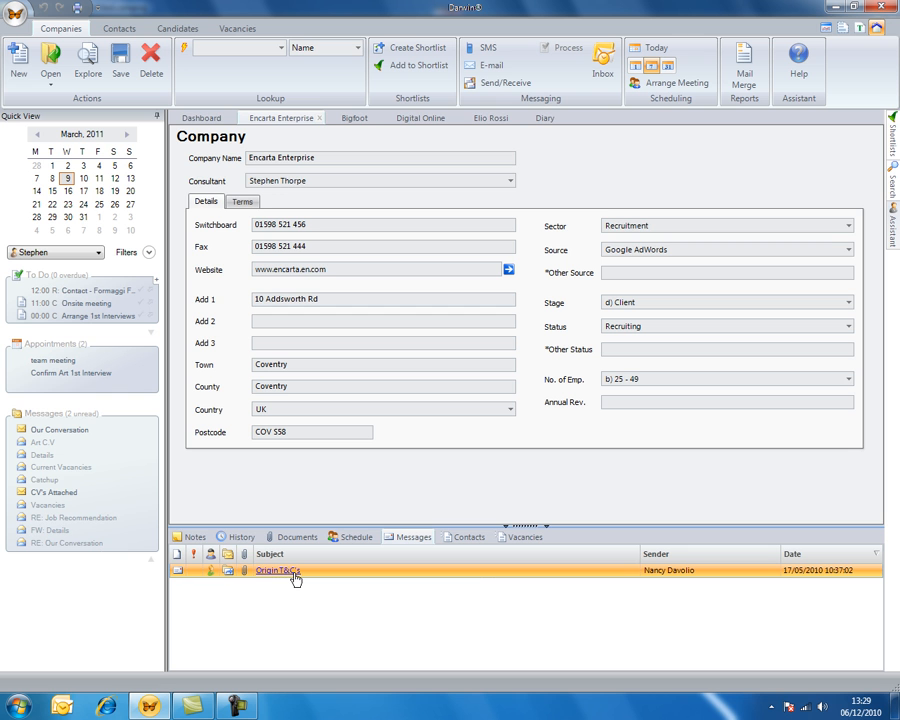
Step: Show Encarta Enterprise's messages and read the Origin T&C's email
click(278, 570)
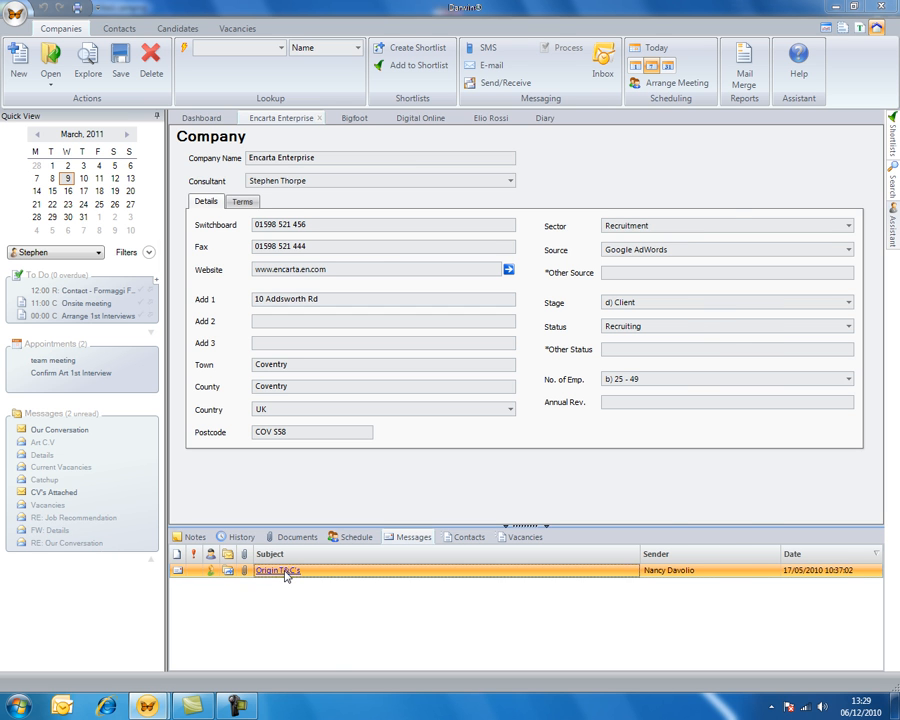
double_click(278, 570)
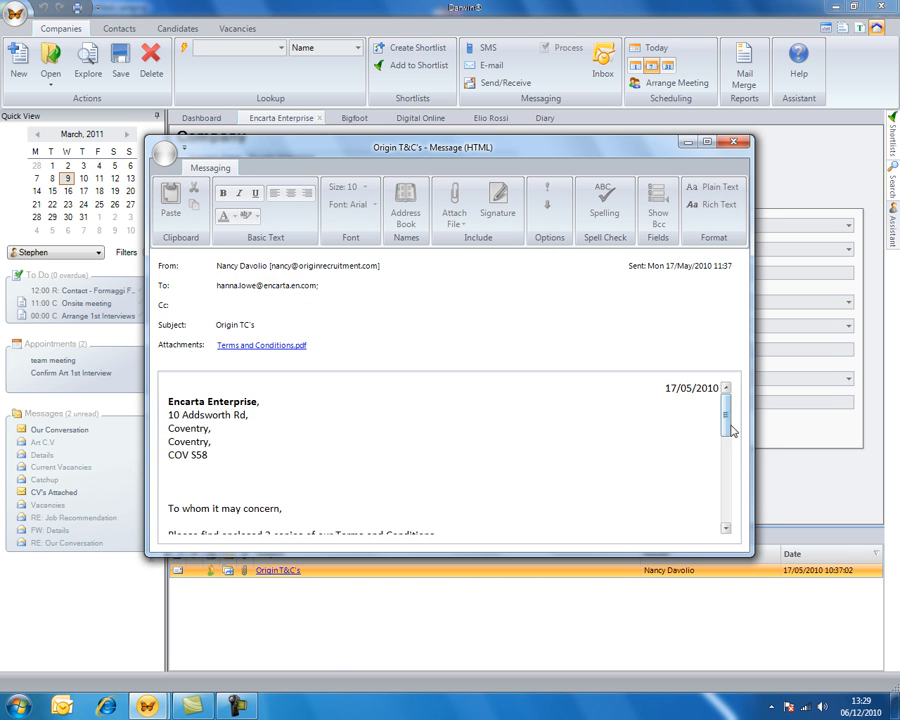
scroll(down, 3)
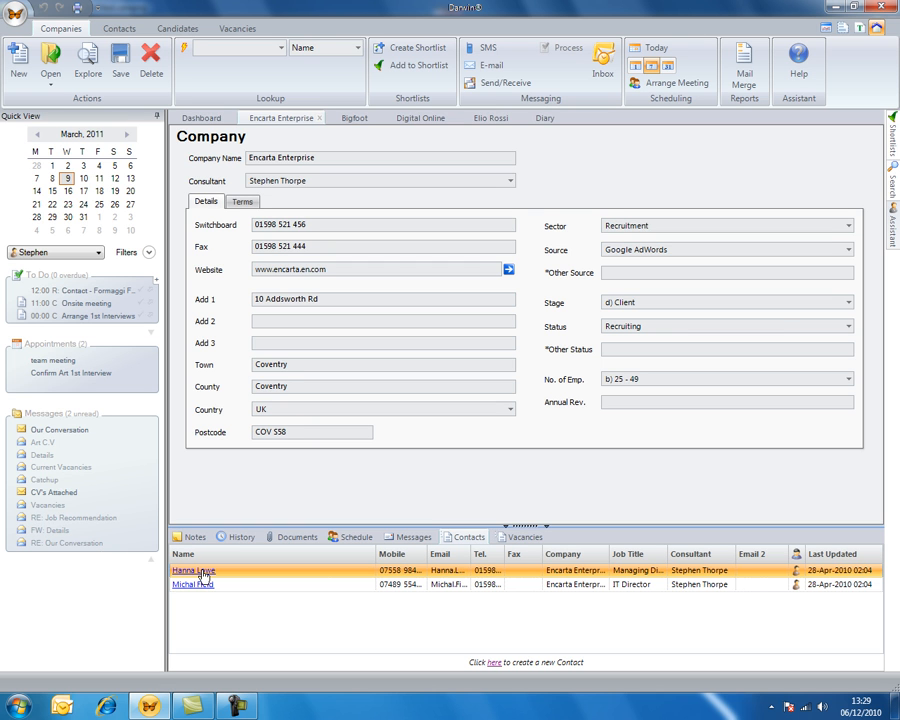
double_click(192, 570)
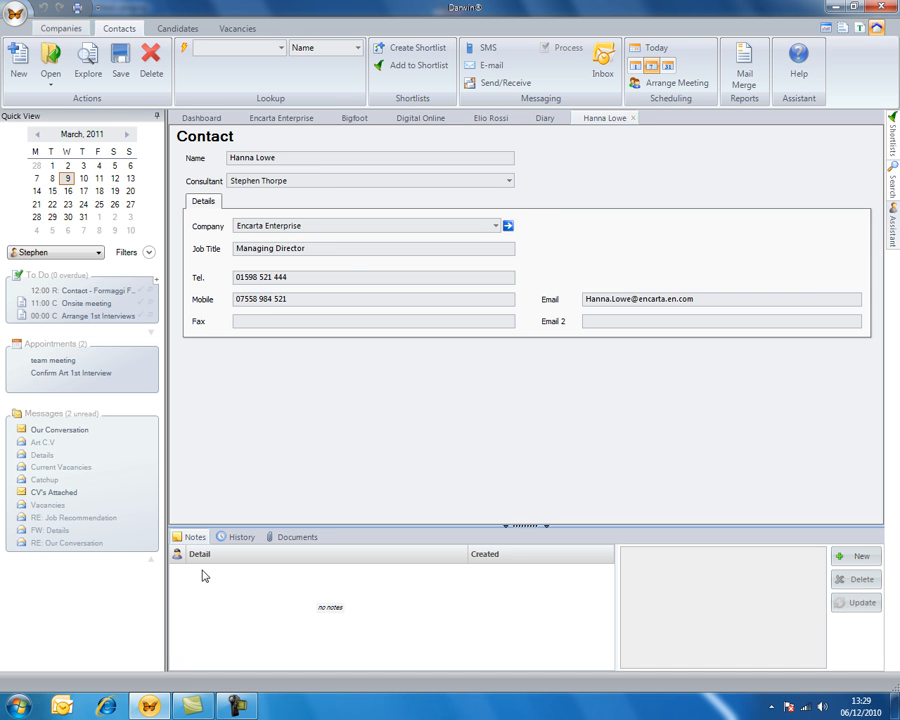
click(360, 224)
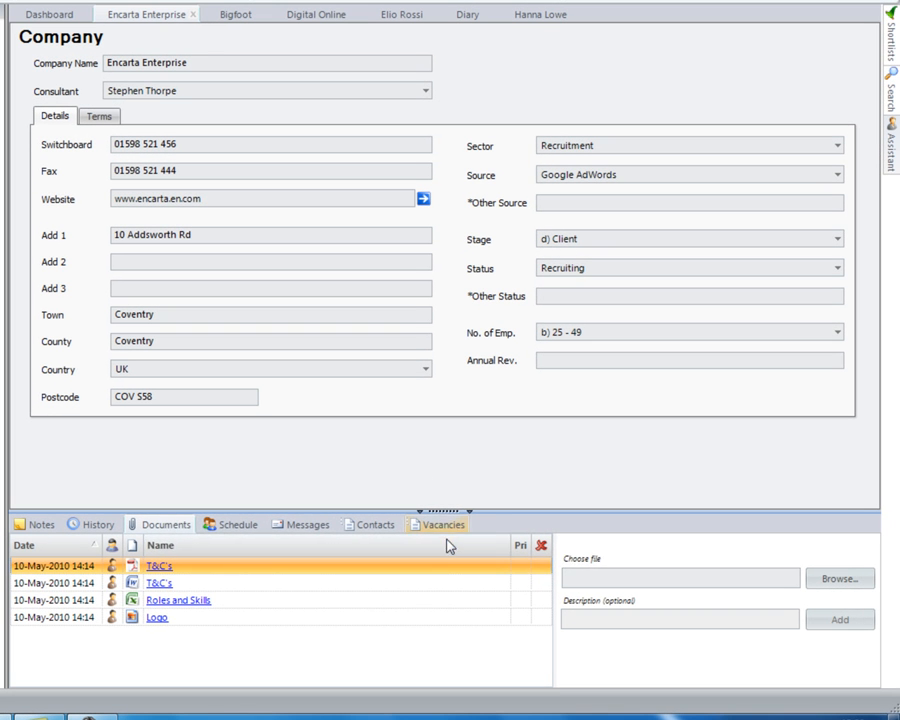
Step: View the Product Manager vacancy from the company's vacancies list, then return to Encarta Enterprise
click(444, 524)
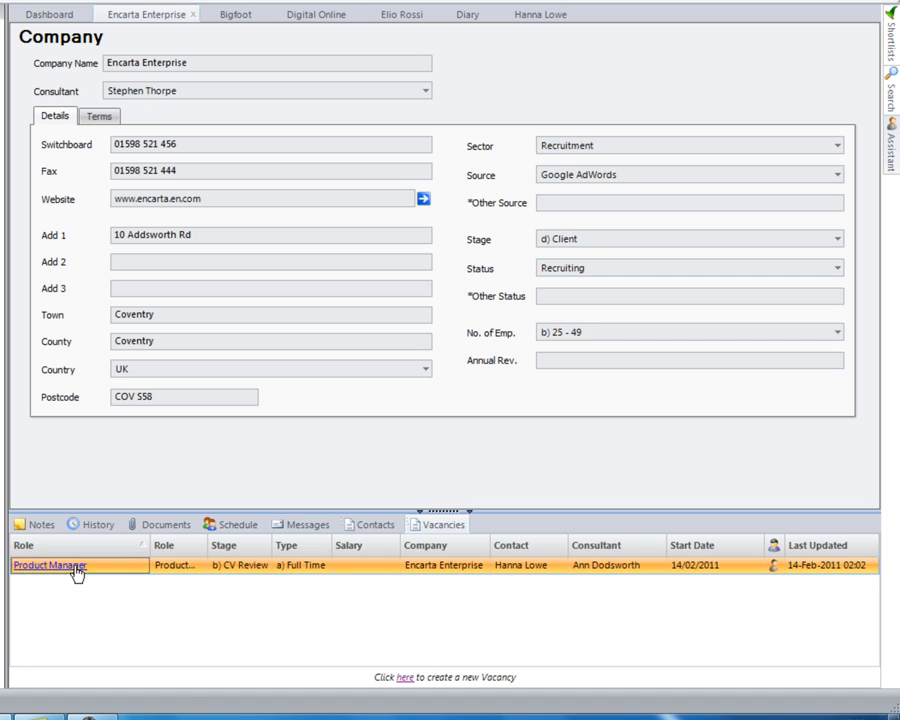
double_click(50, 564)
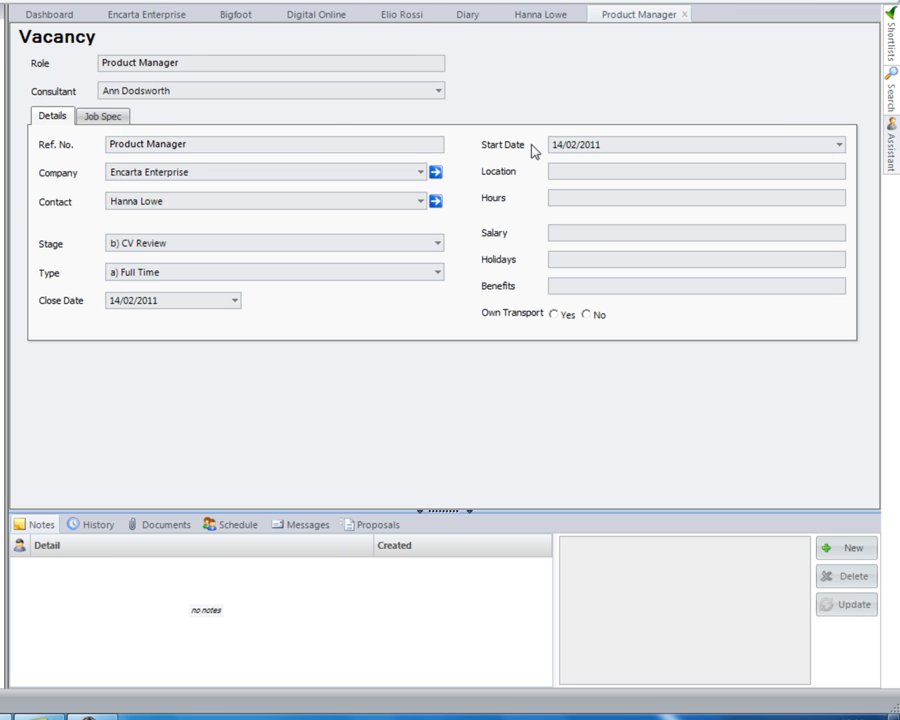
mouse_move(152, 236)
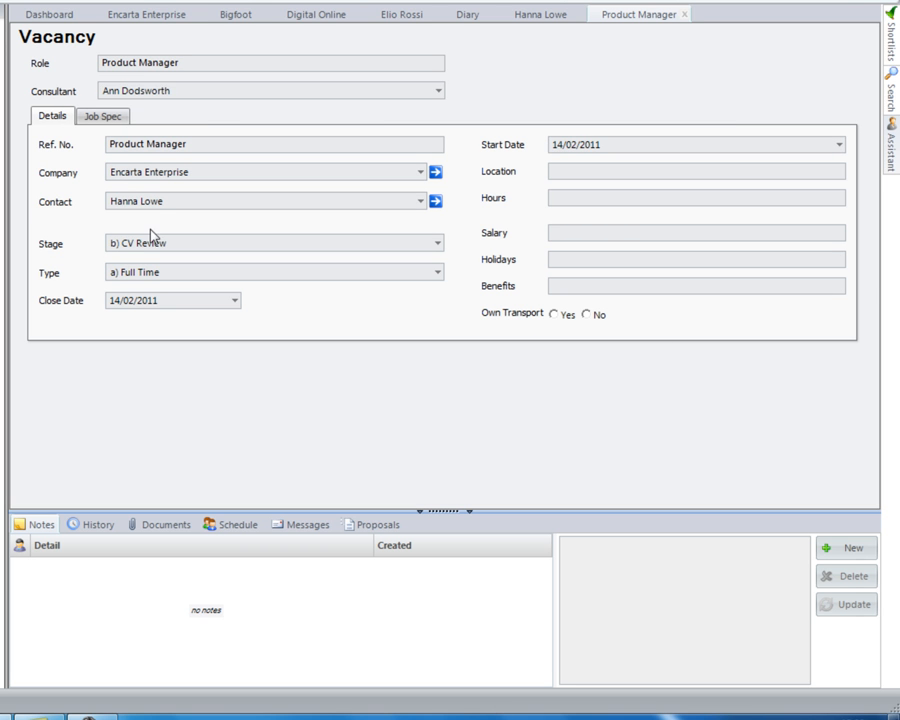
mouse_move(72, 128)
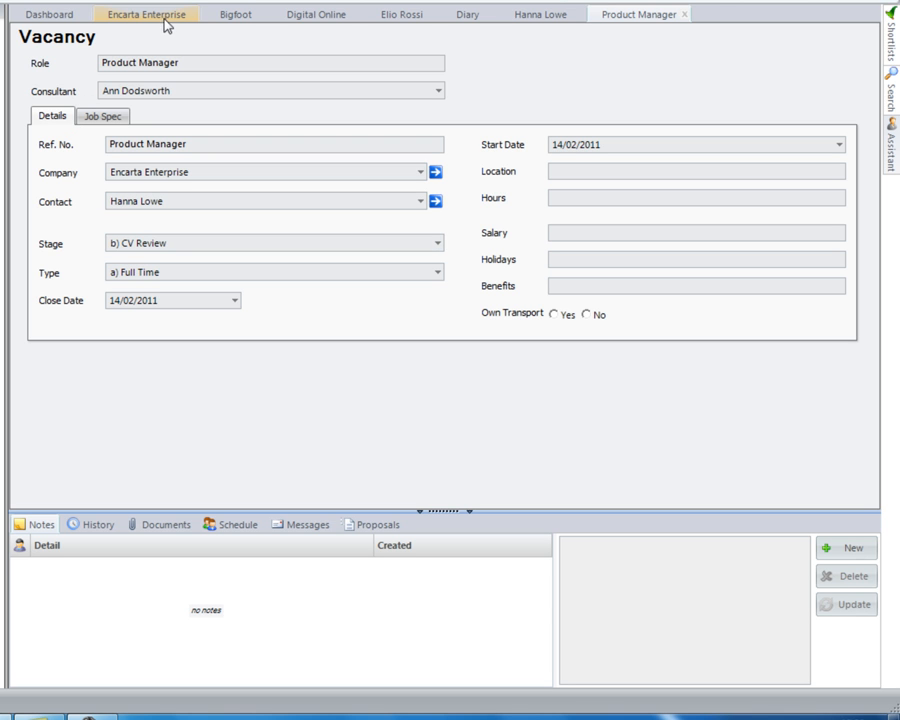
click(148, 14)
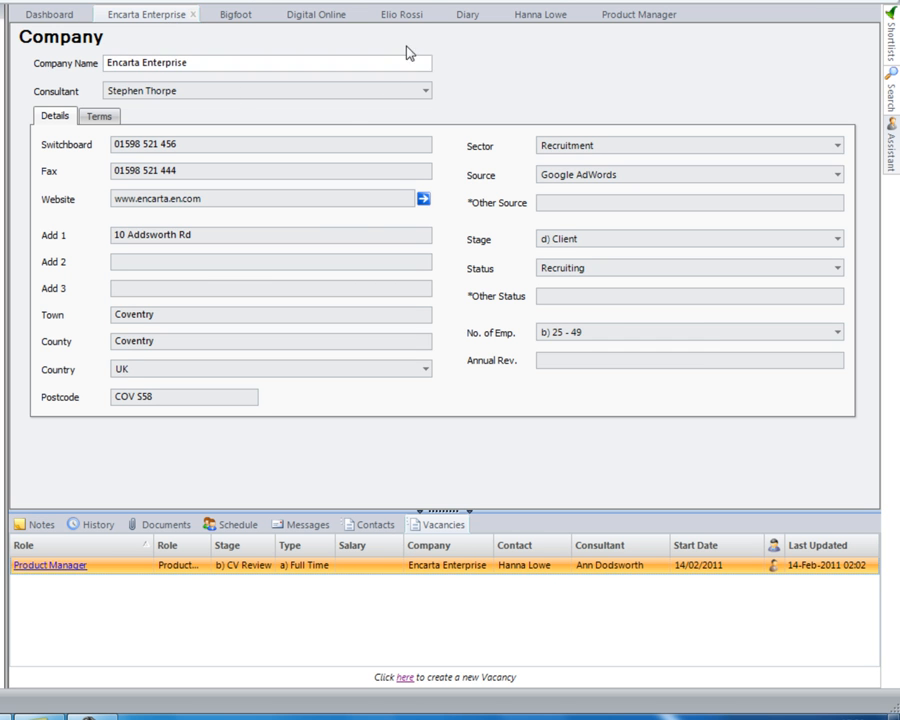
click(400, 14)
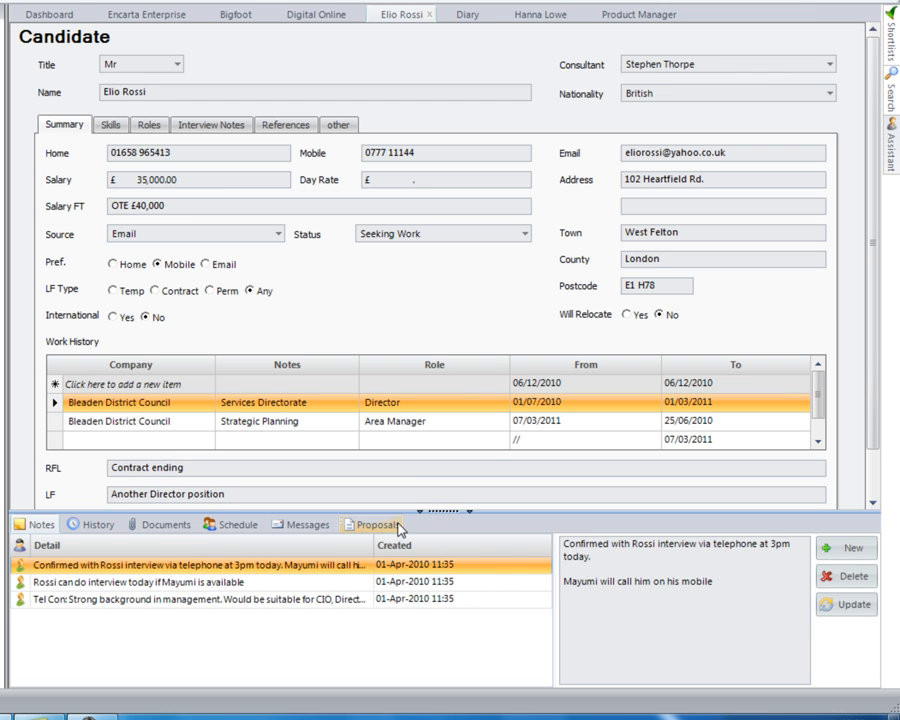
click(378, 524)
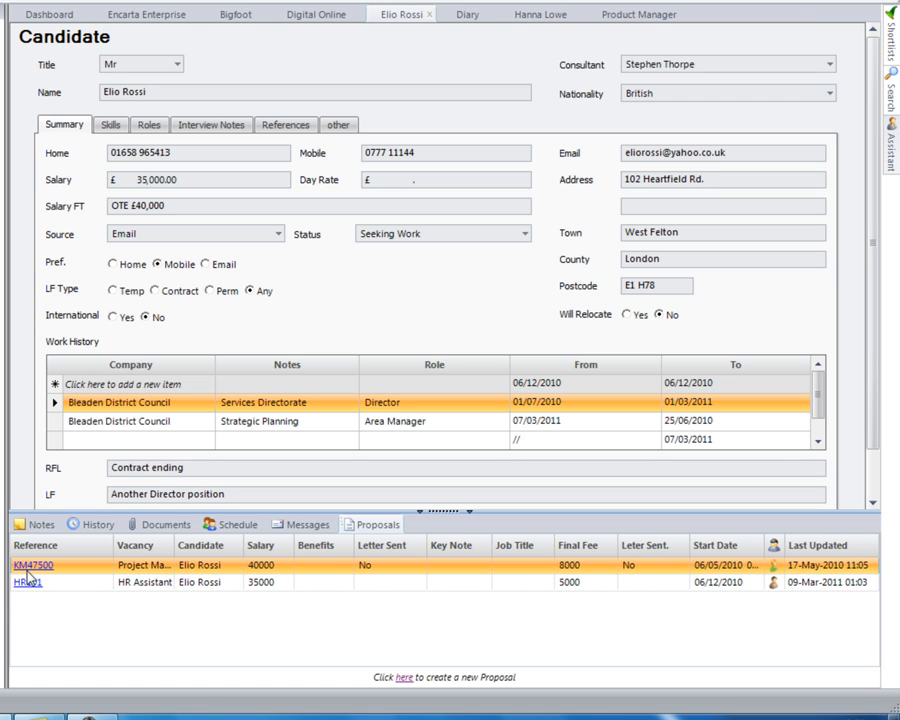
click(32, 564)
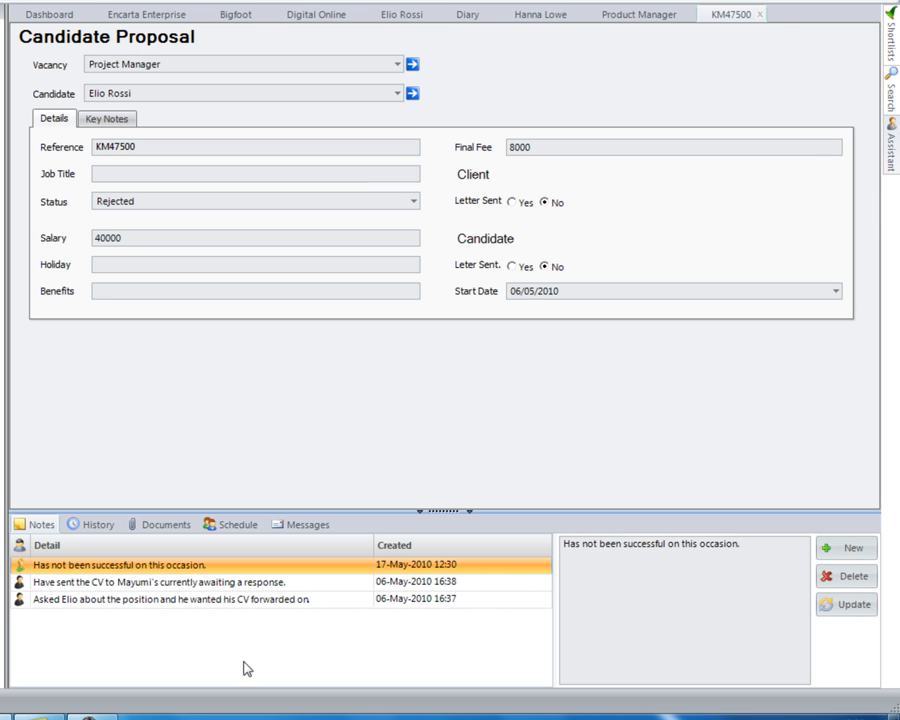
mouse_move(232, 80)
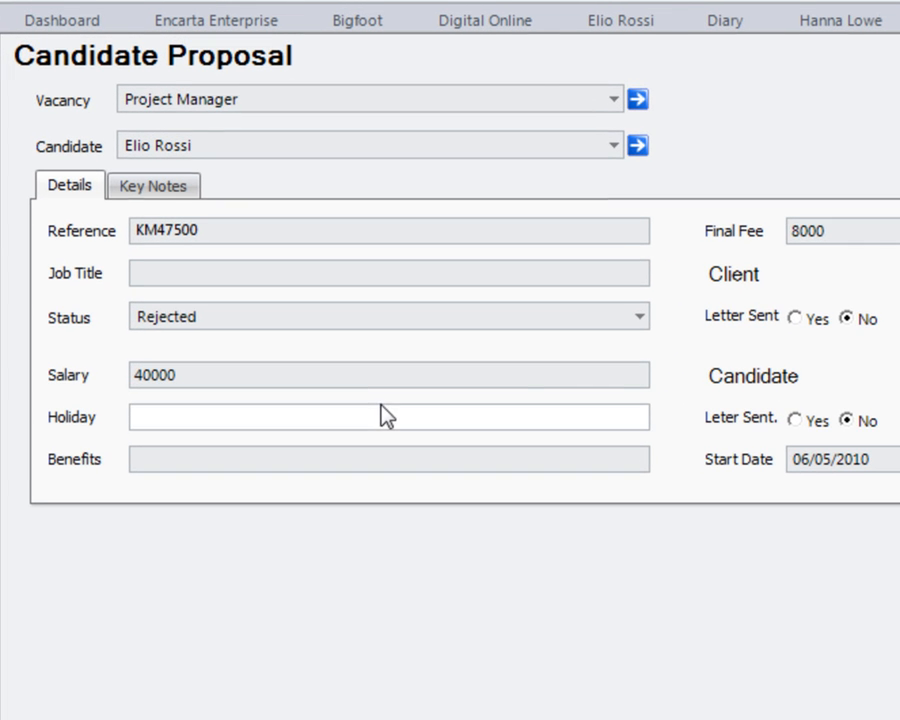
click(636, 316)
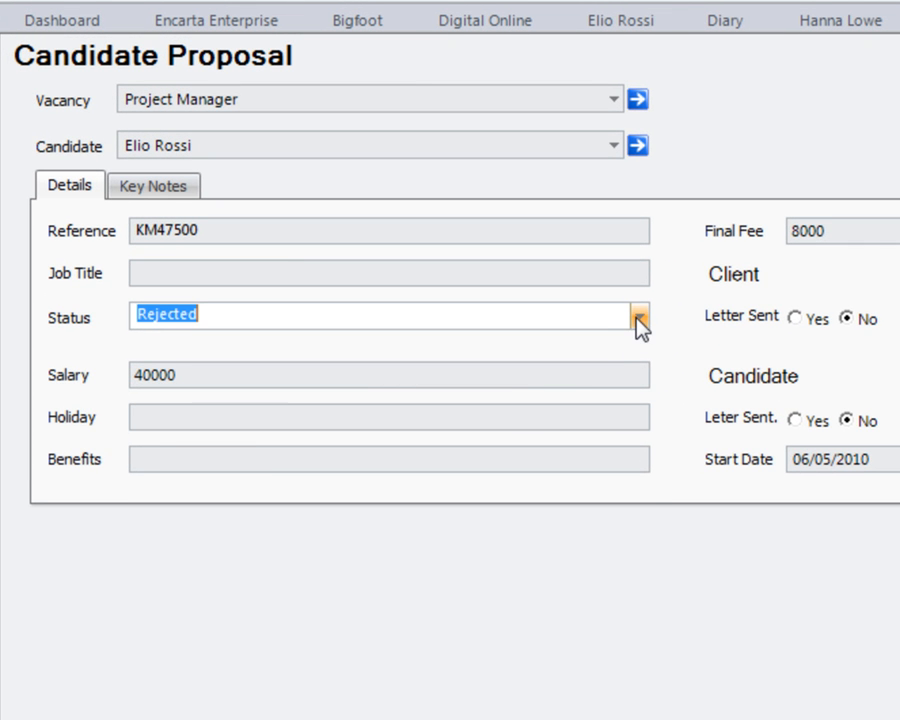
click(636, 314)
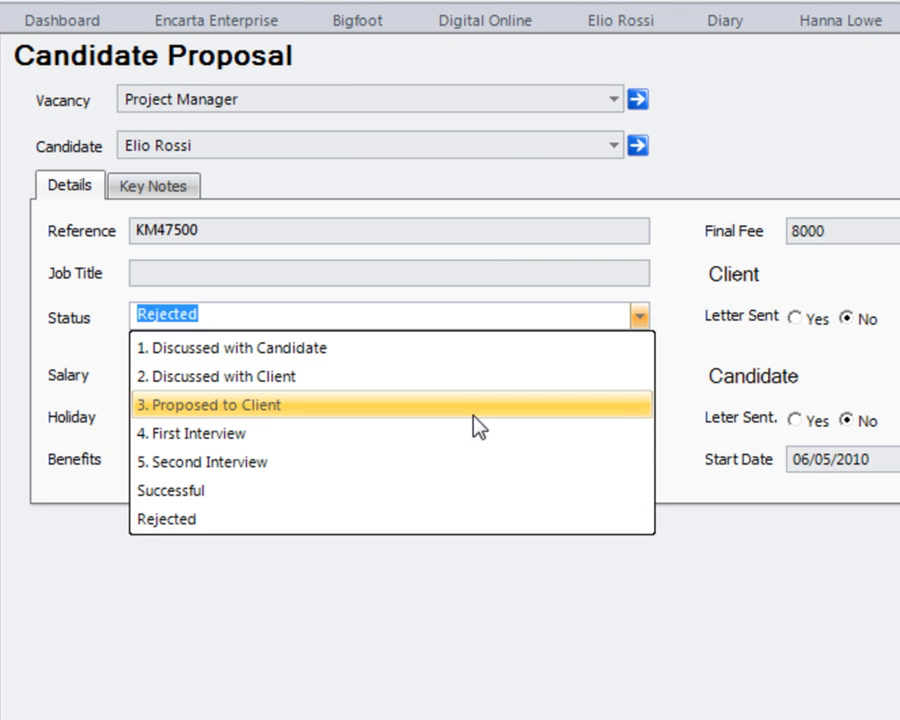
mouse_move(476, 432)
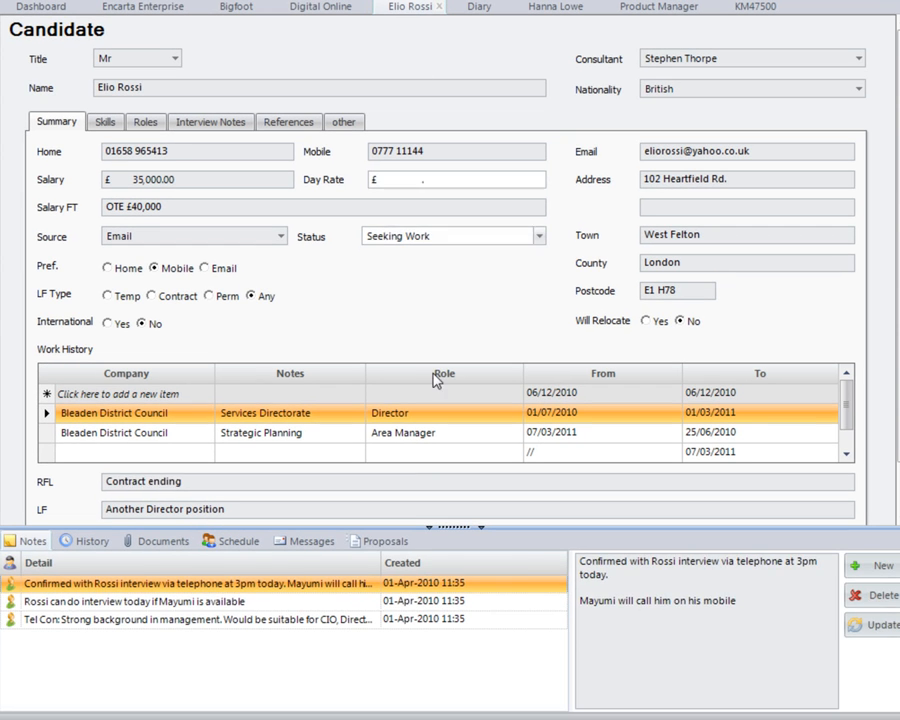
click(384, 540)
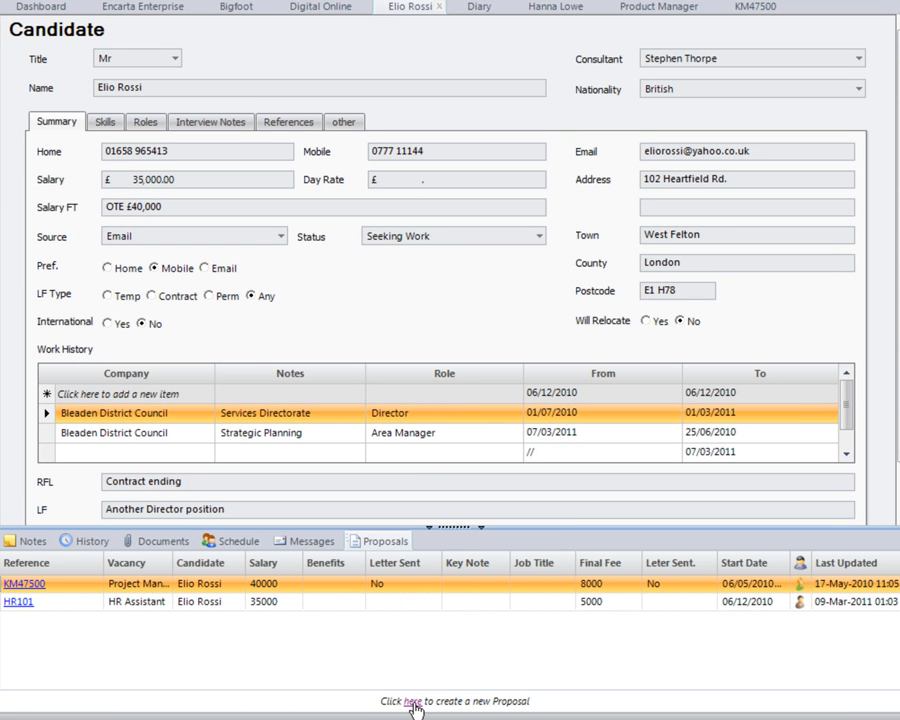
click(404, 700)
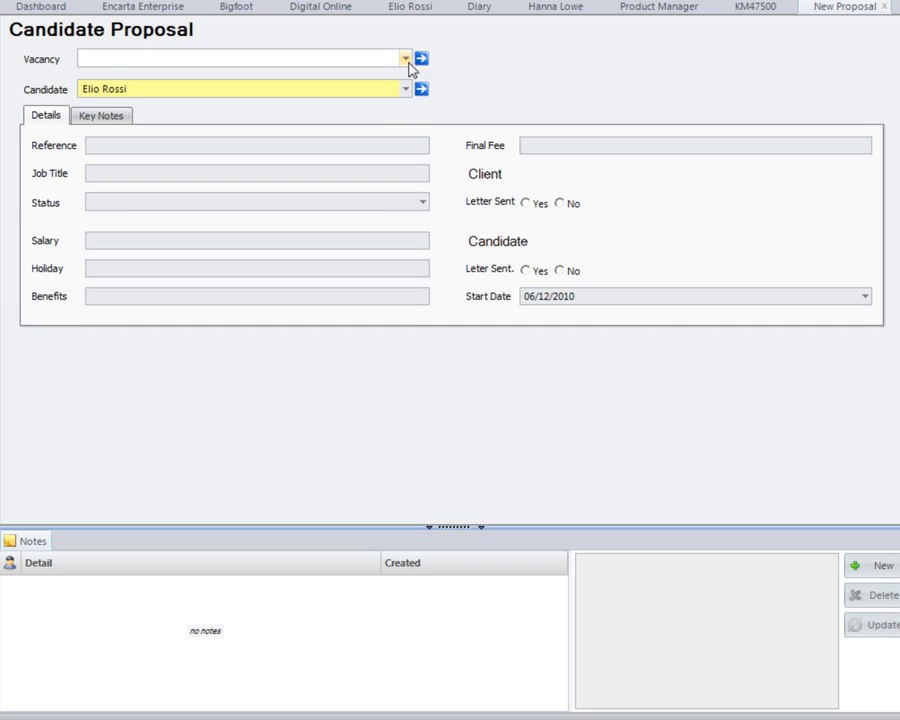
click(404, 58)
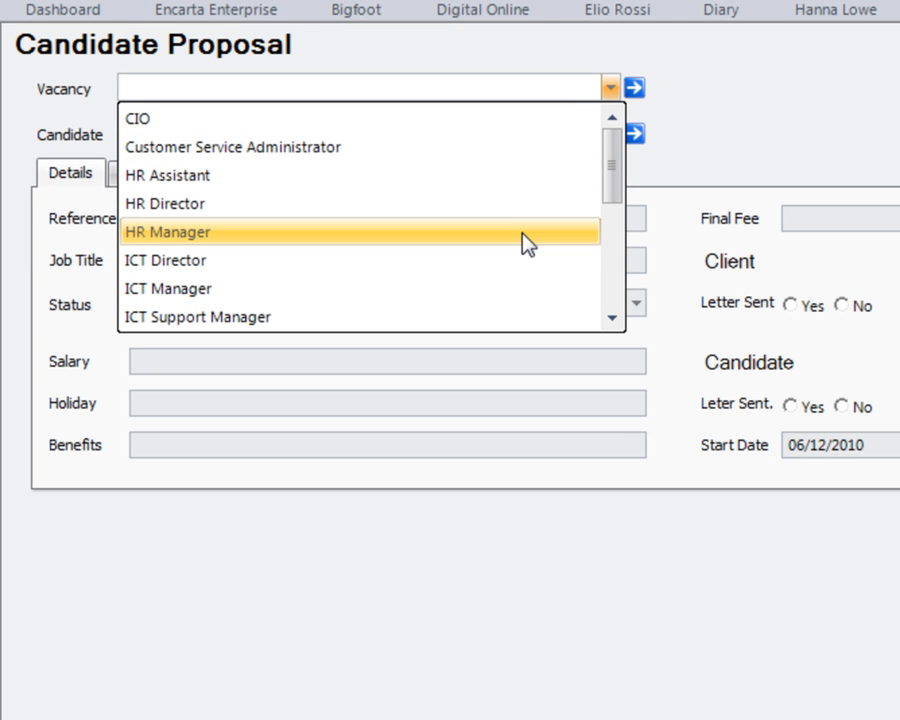
click(168, 232)
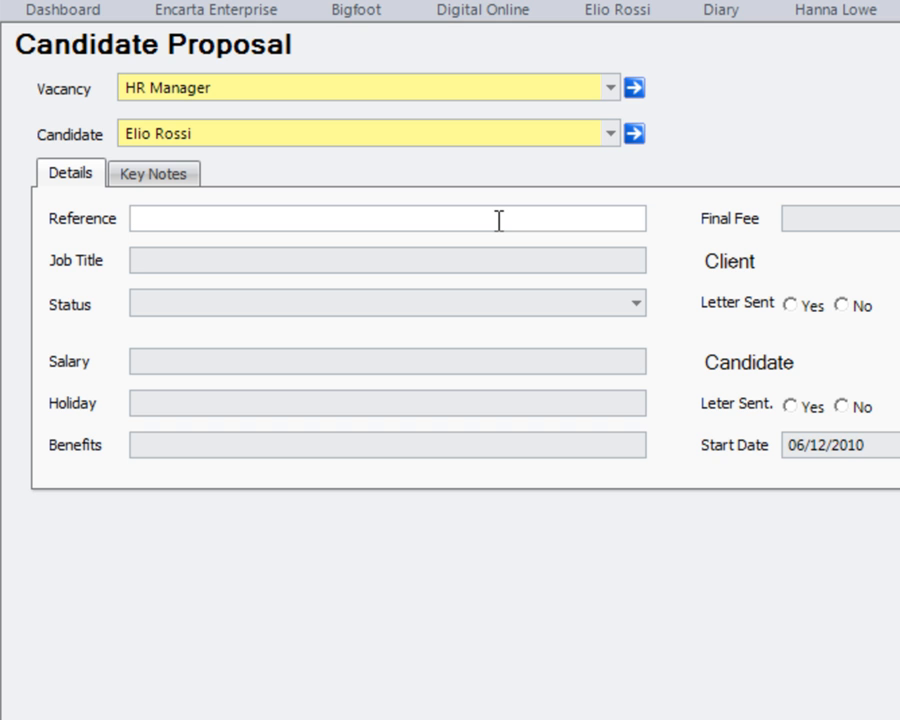
text(HR10)
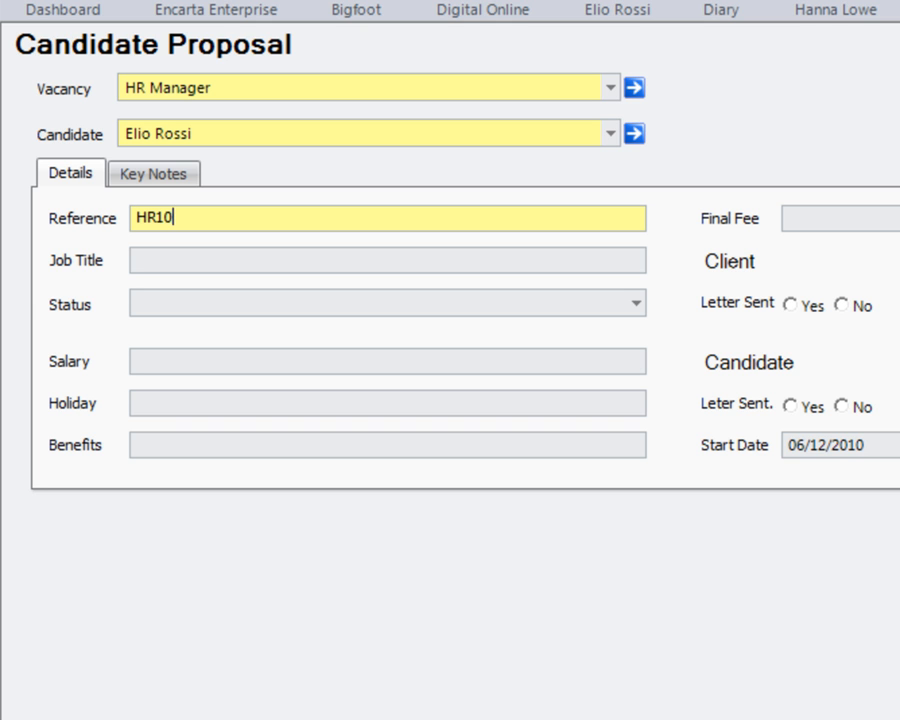
Step: Set status First Interview, salary 30000, 21 days holiday and fee 5000
click(636, 304)
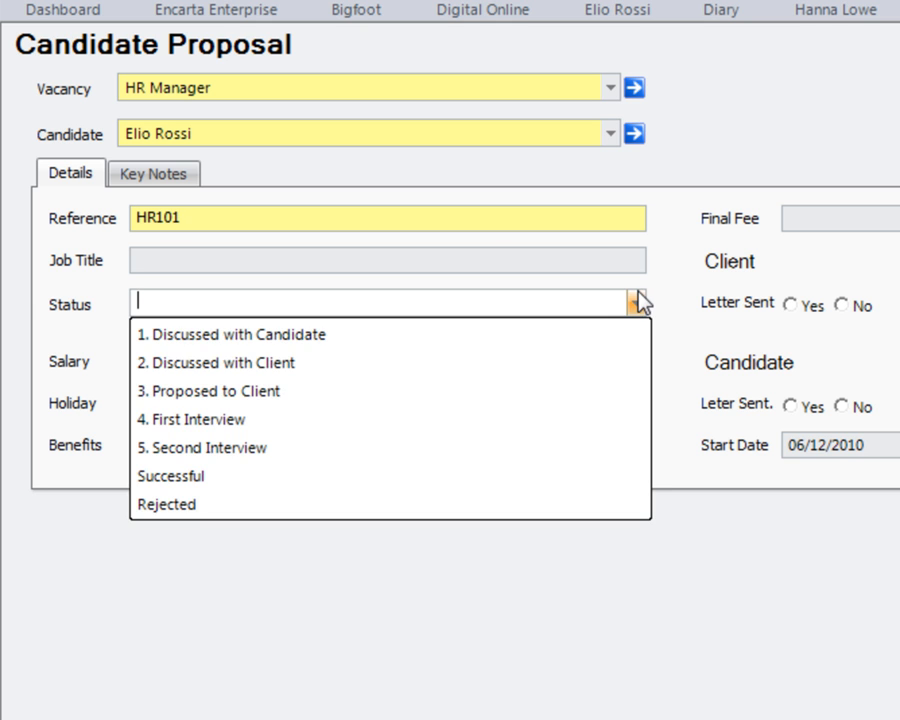
click(192, 420)
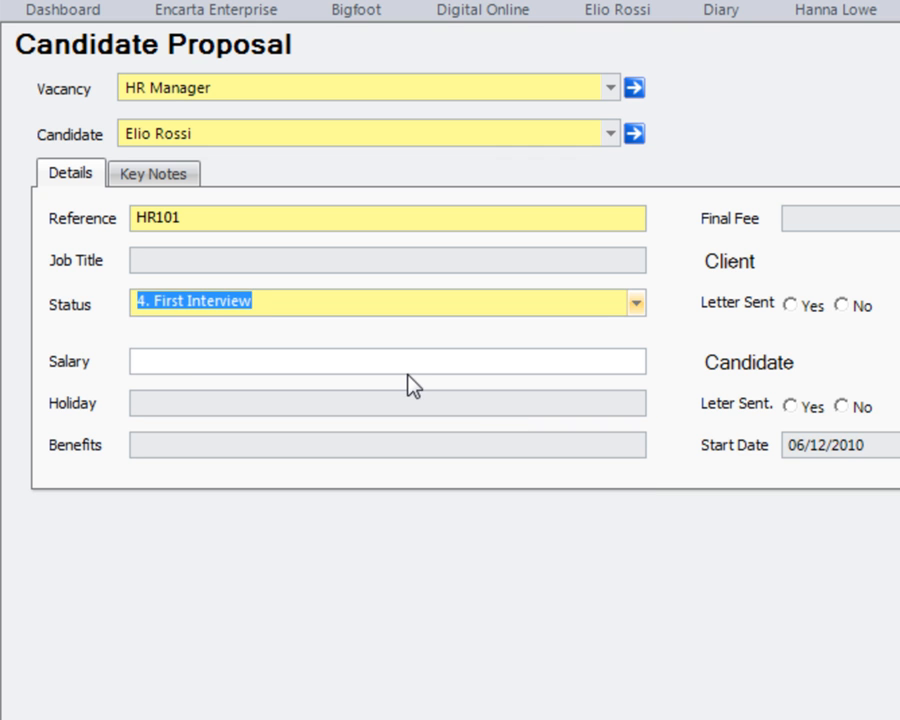
text(30000)
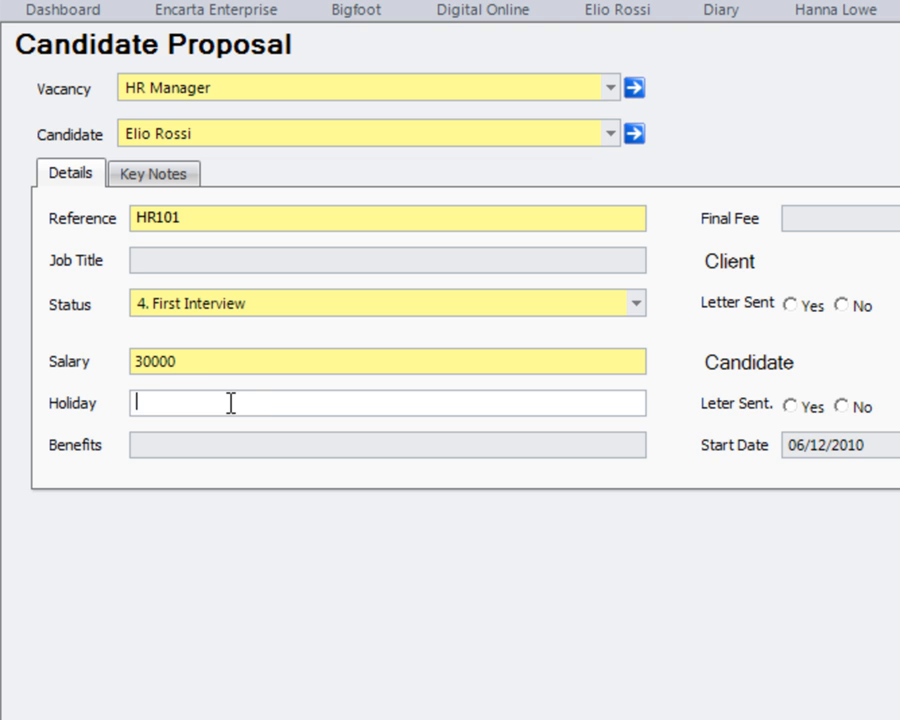
text(21 days)
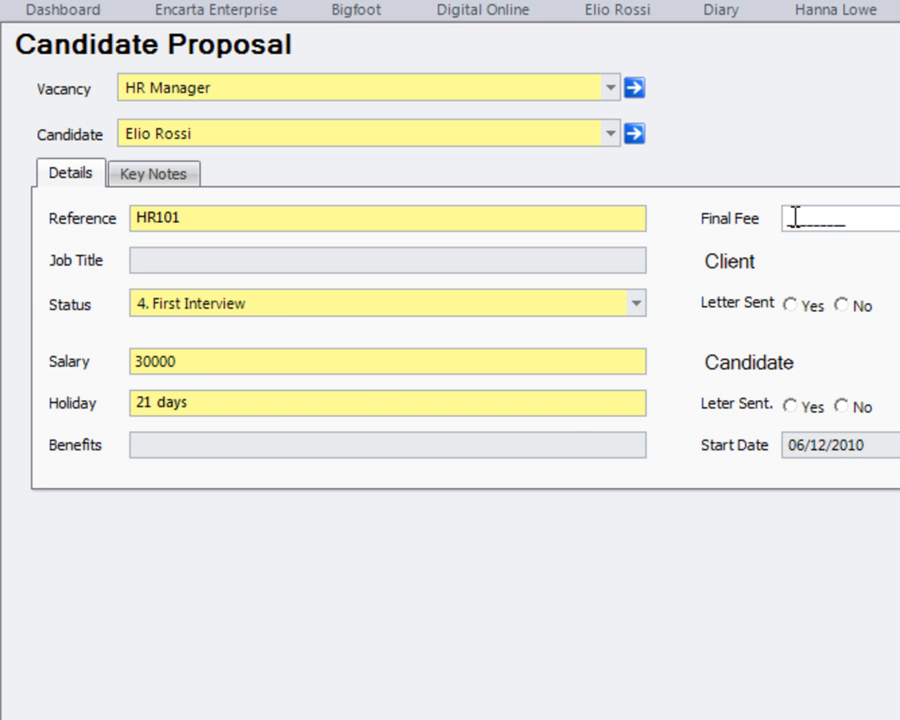
text(5000)
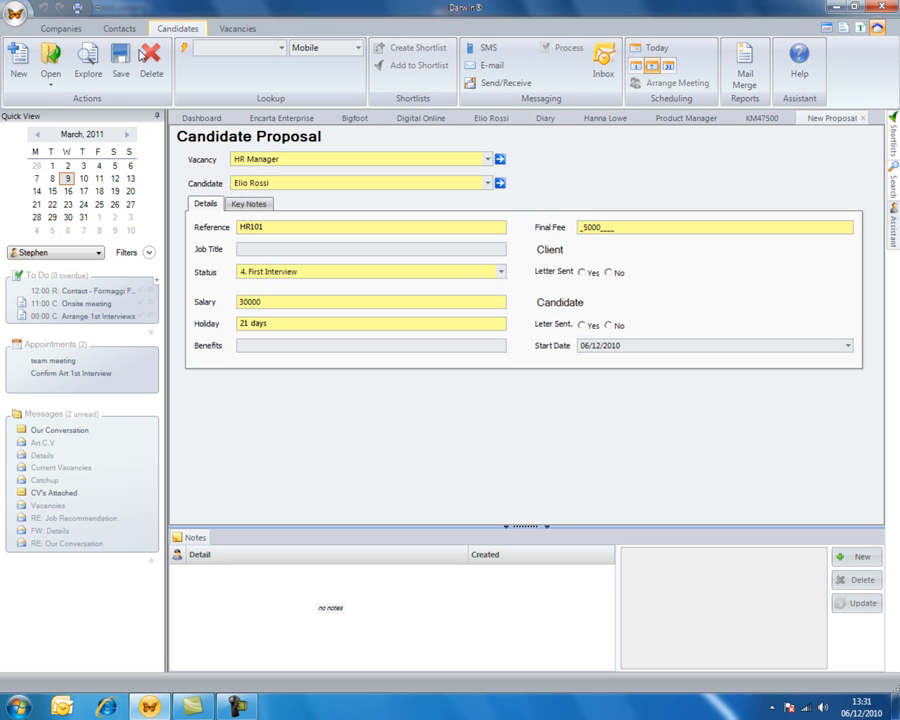
click(118, 64)
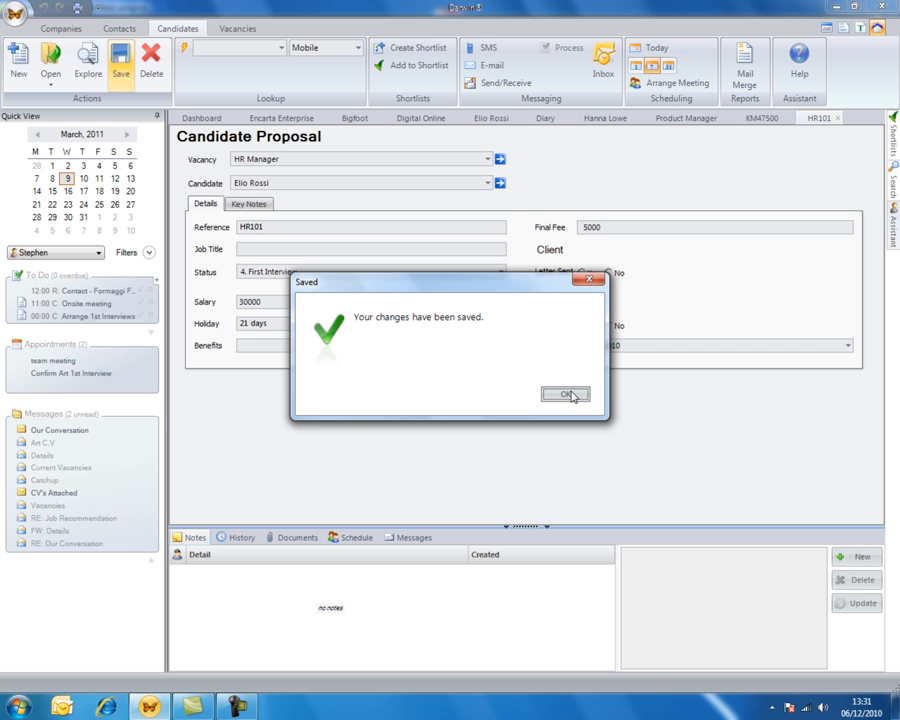
click(564, 392)
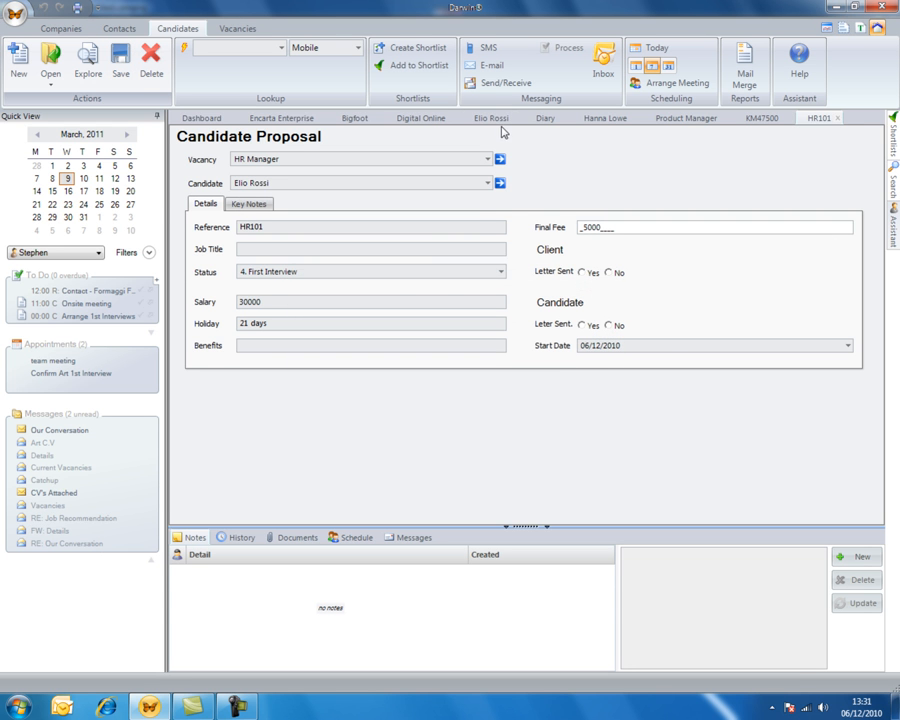
click(490, 118)
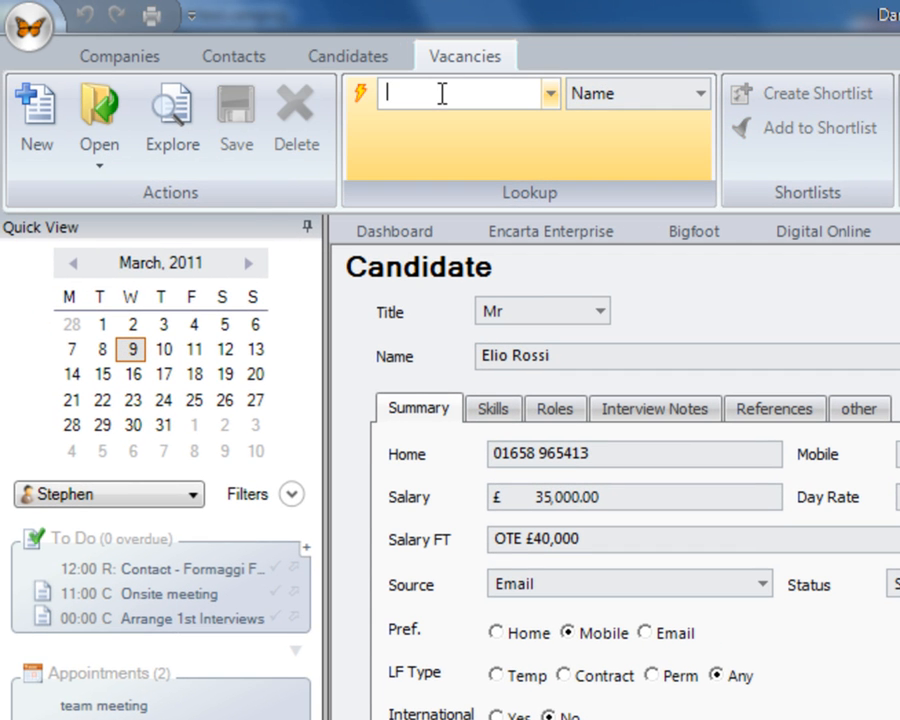
Step: Look up the HR Manager vacancy from the matching suggestions
text(hr)
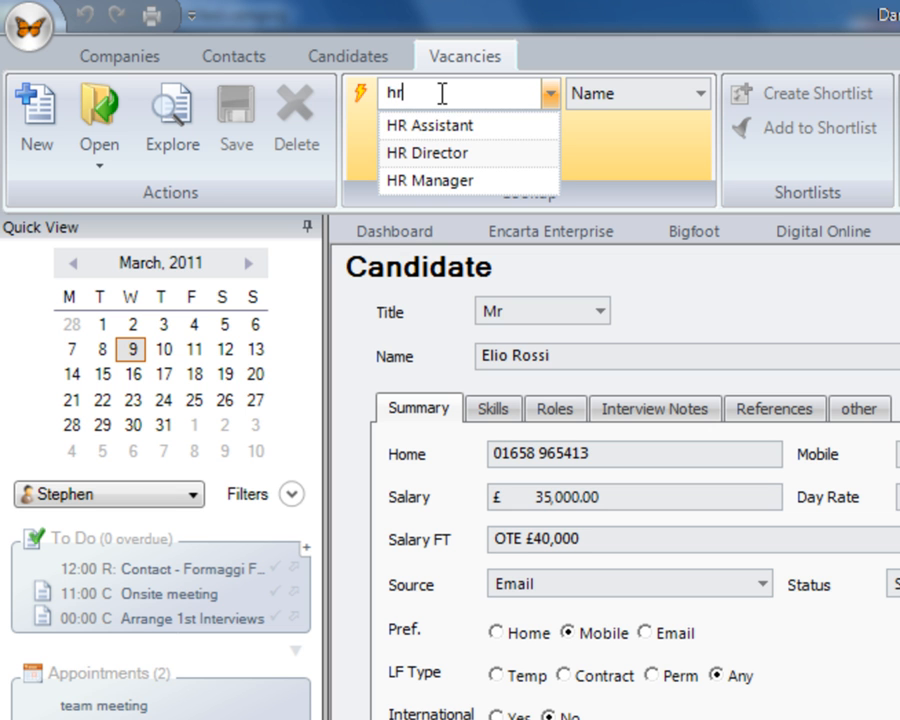
click(448, 180)
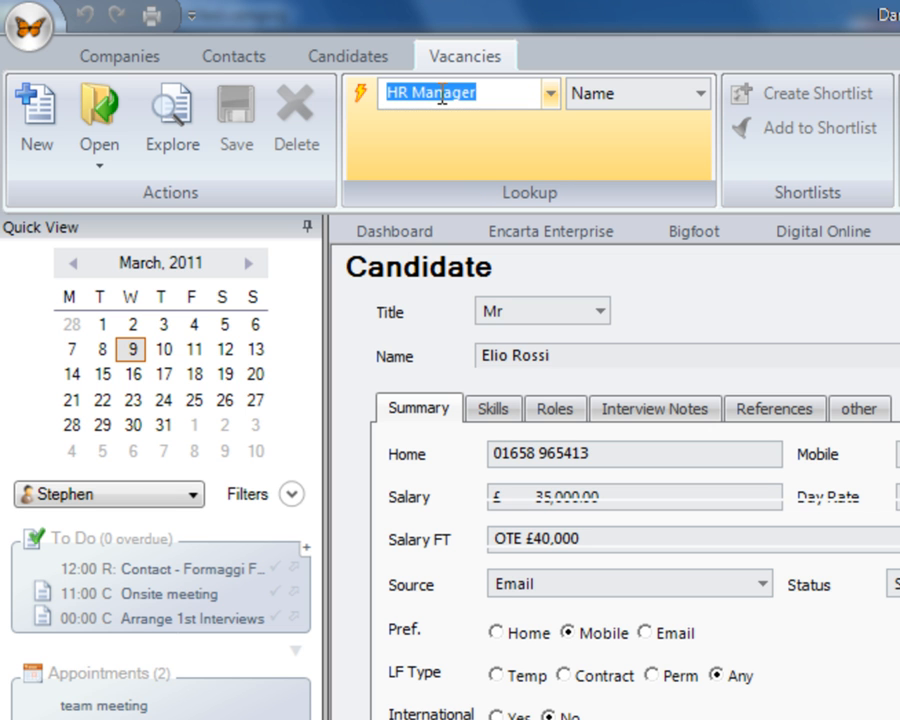